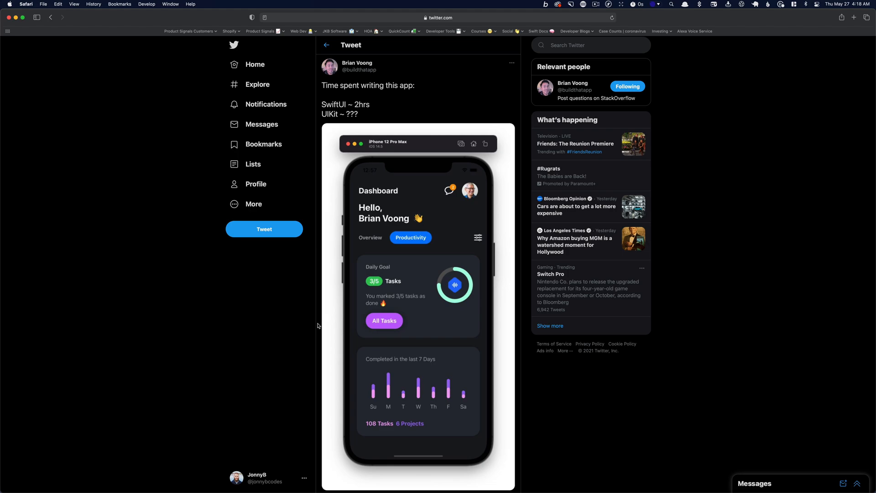
mouse_move(844, 18)
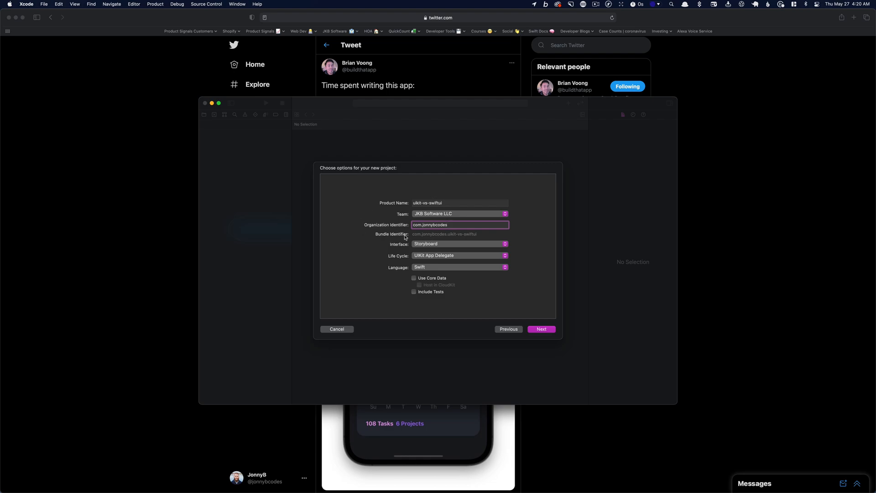
mouse_move(408, 245)
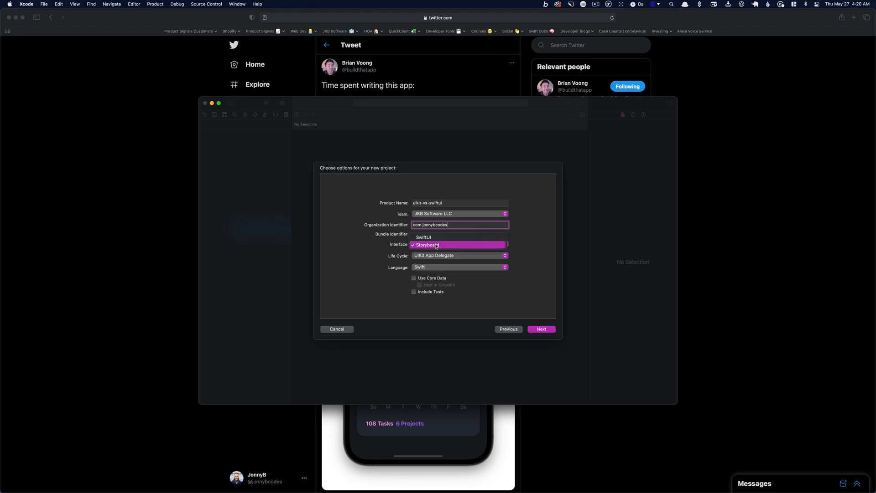
Keep the Storyboard interface and finish creating the uikit-vs-swiftui project.
click(426, 245)
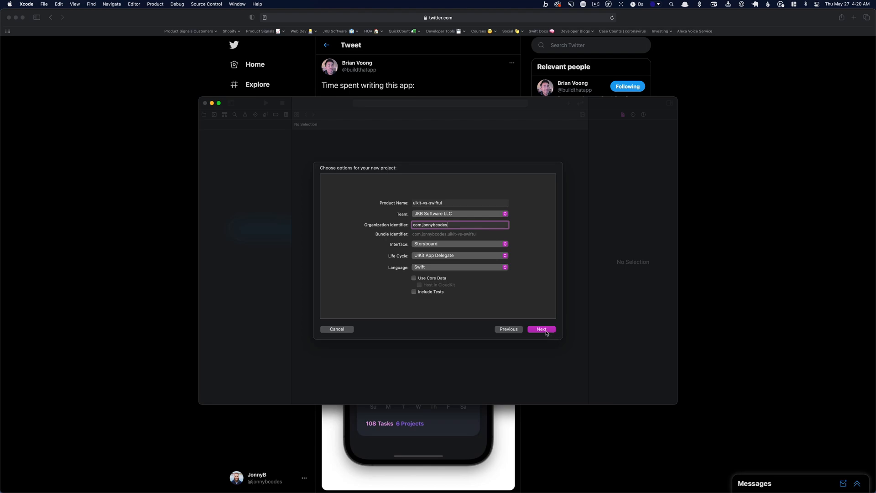
click(540, 329)
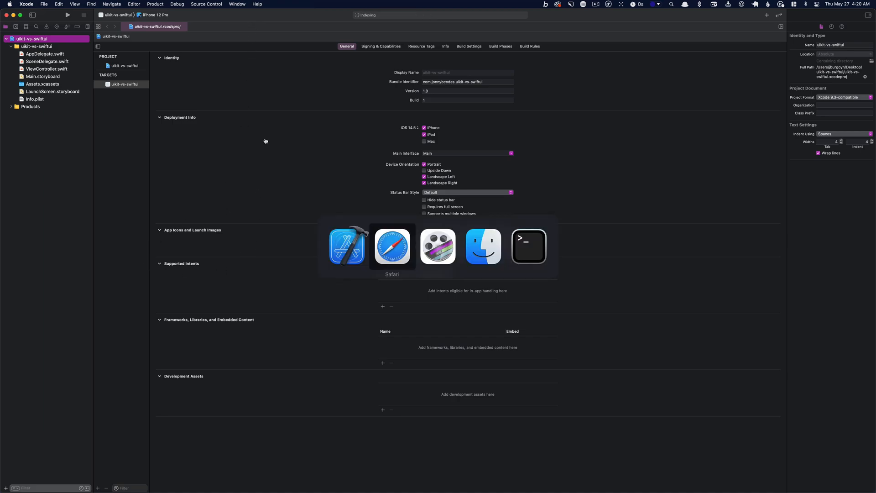
Return to the tweet in Safari and right-click the dashboard screenshot.
click(391, 246)
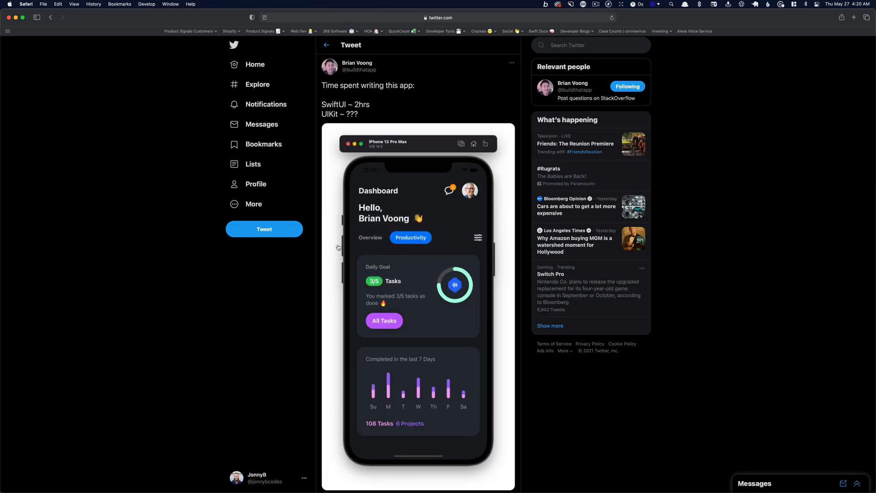
mouse_move(497, 239)
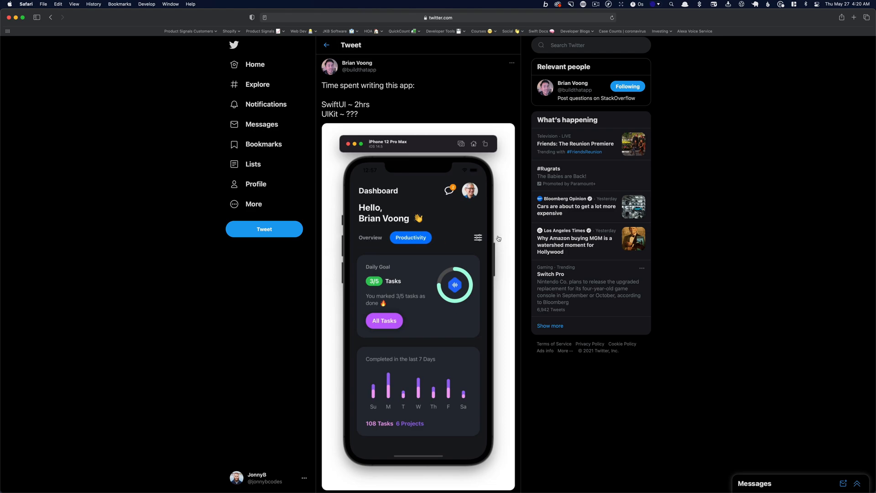
mouse_move(458, 217)
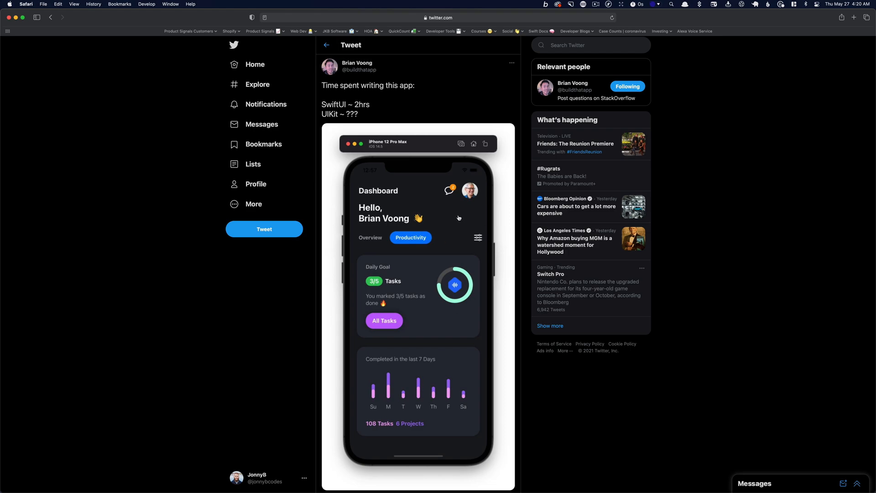
right_click(458, 218)
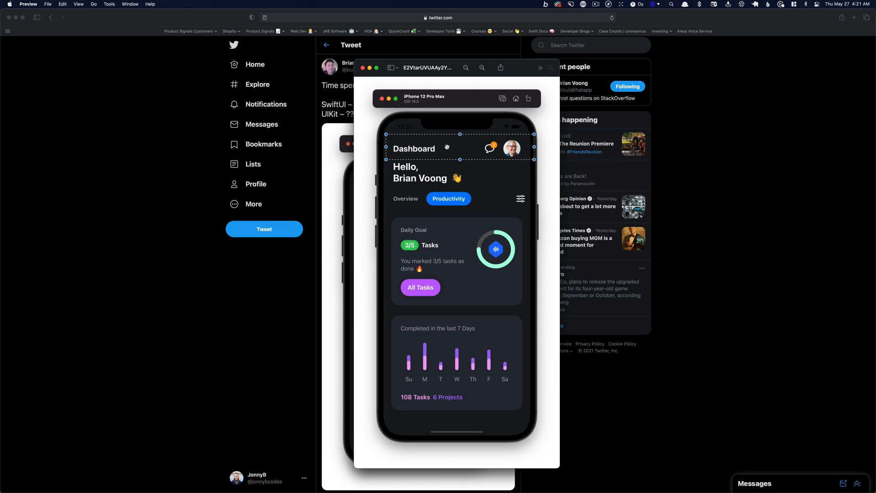
mouse_move(385, 155)
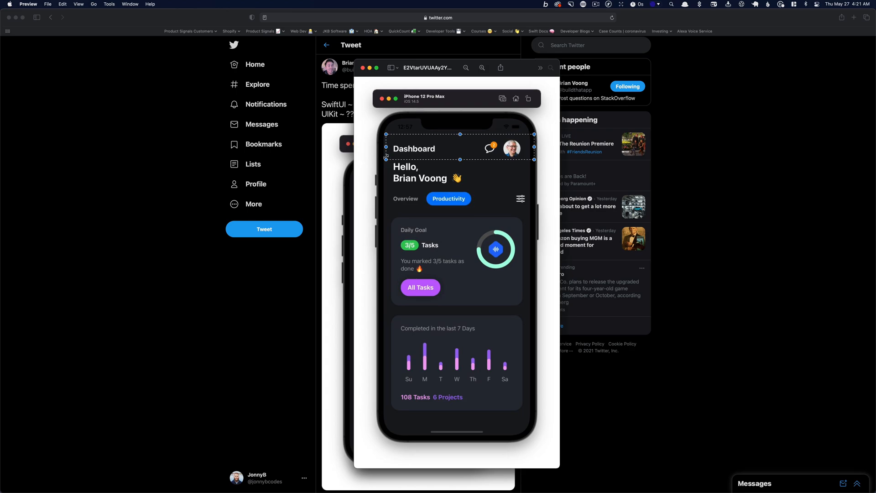
mouse_move(479, 137)
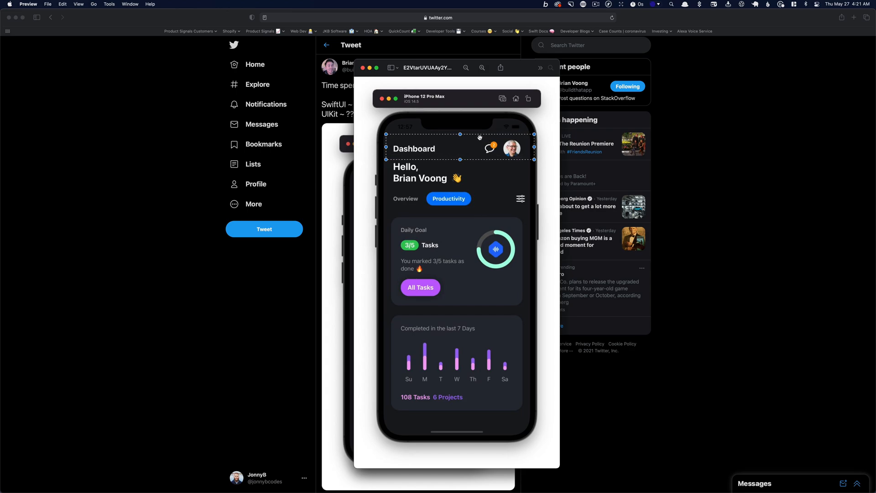
mouse_move(466, 149)
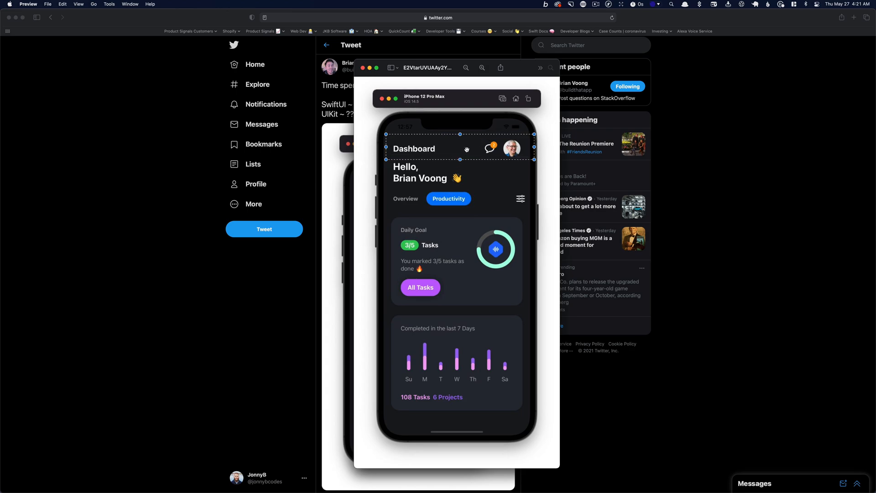
Move the Preview selection off the header row toward the Overview/Productivity tabs.
click(419, 172)
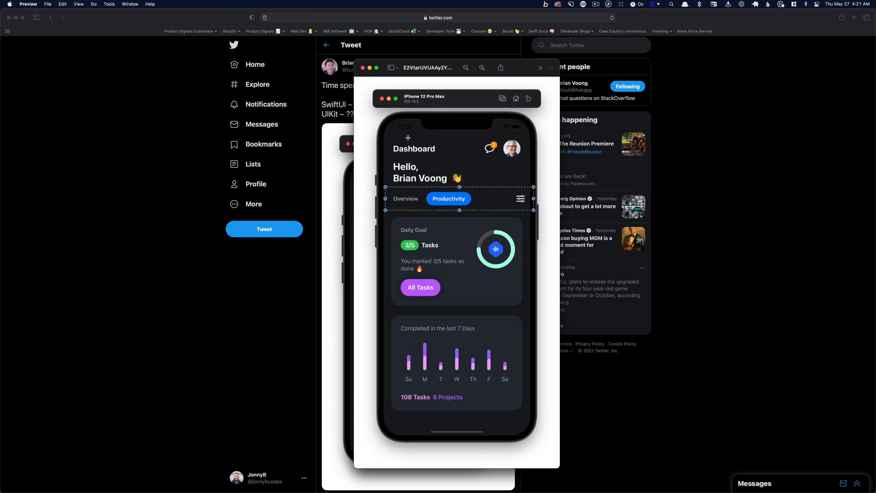
mouse_move(413, 298)
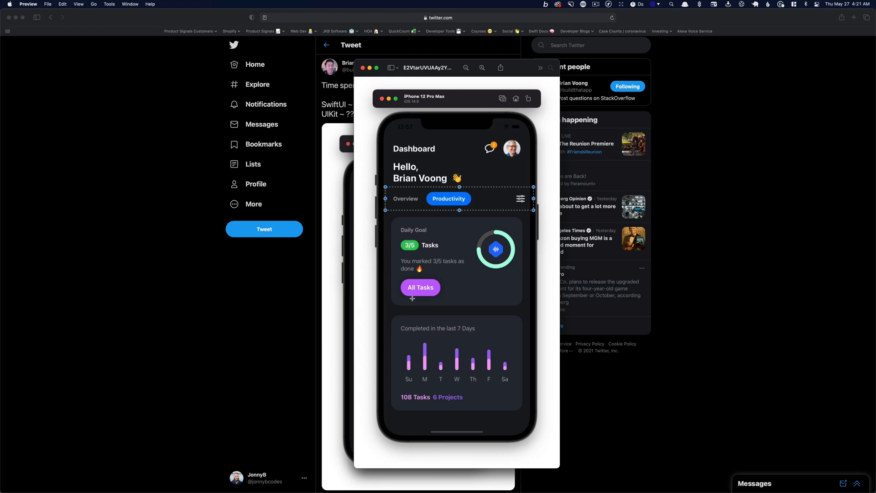
mouse_move(406, 360)
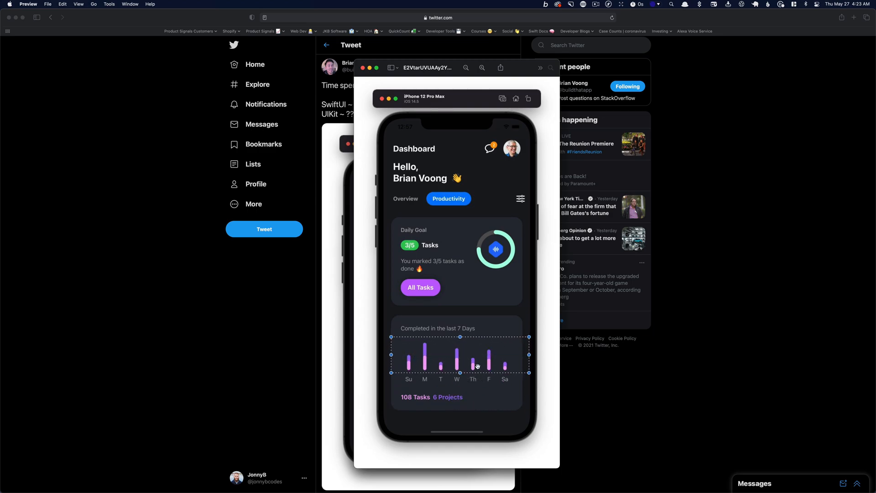
click(494, 248)
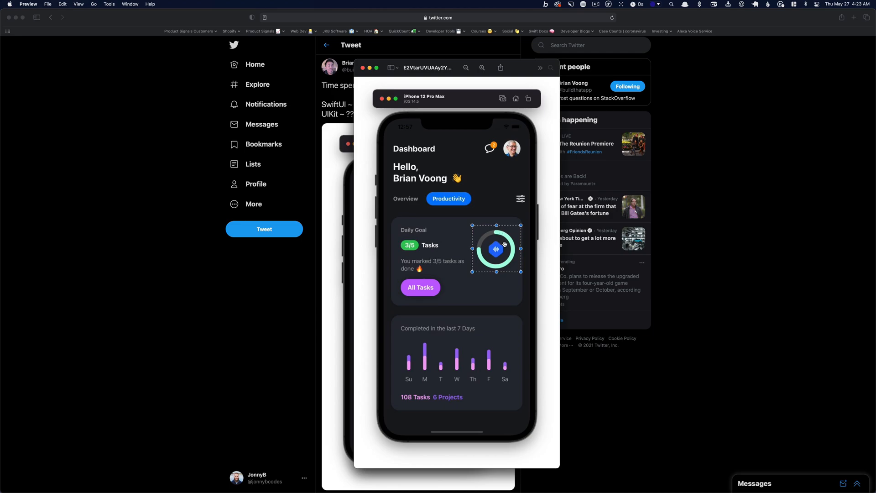
mouse_move(489, 248)
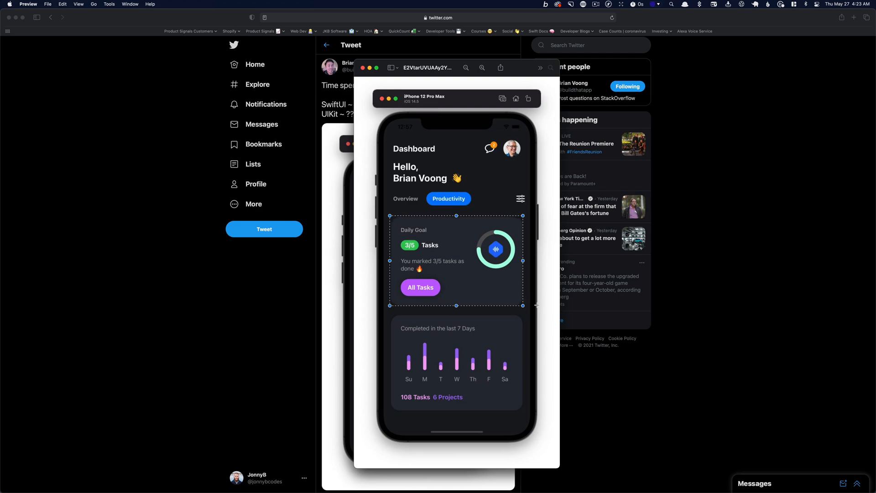
mouse_move(518, 283)
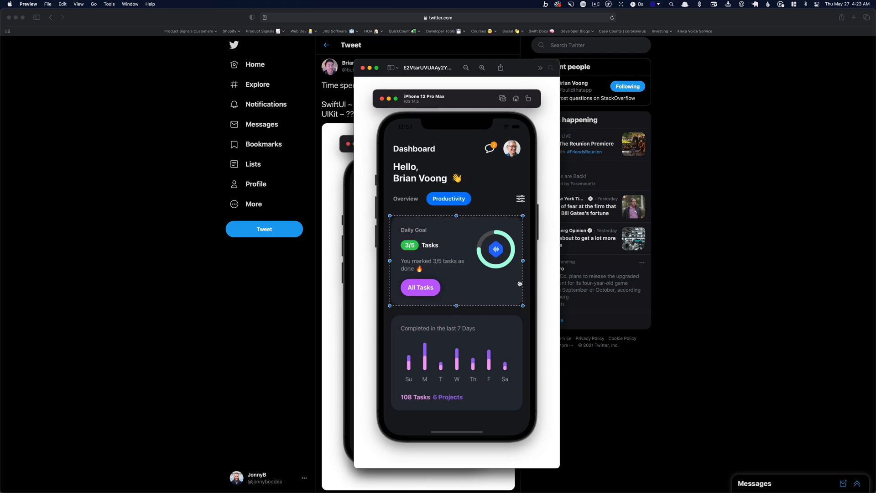
mouse_move(407, 160)
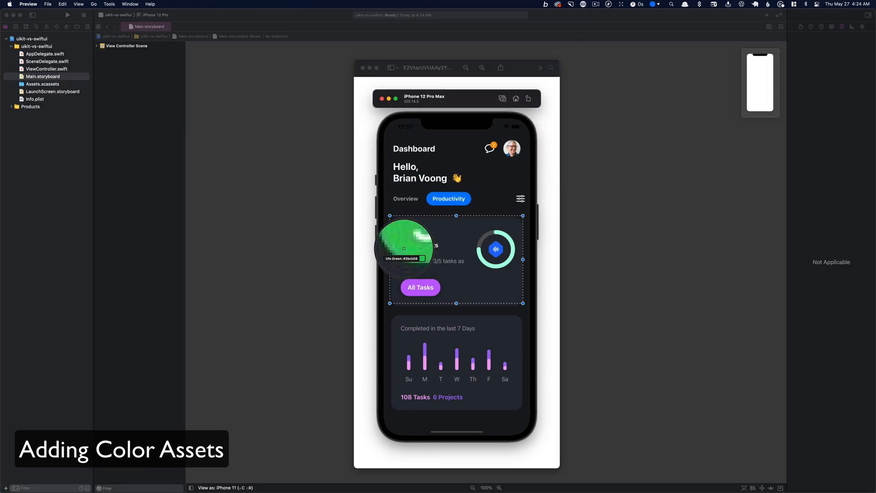
In Assets.xcassets, set the jb_purple color and add a new jb_gray color set.
click(603, 16)
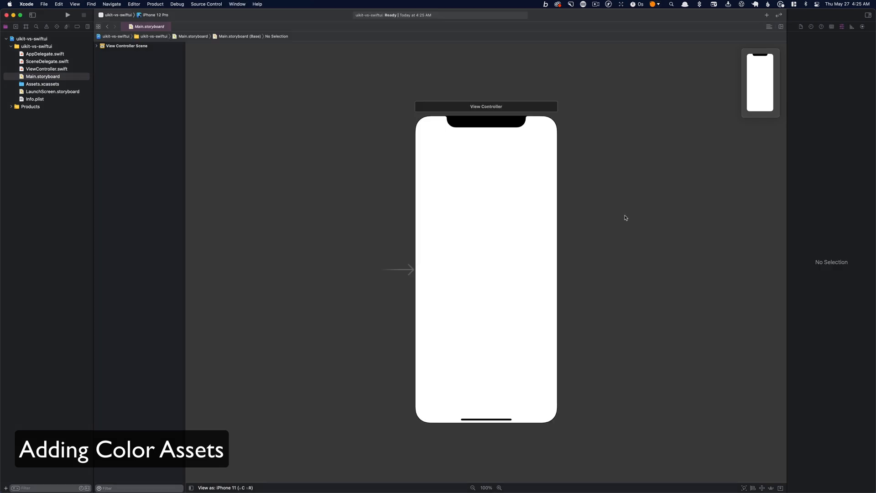
click(42, 84)
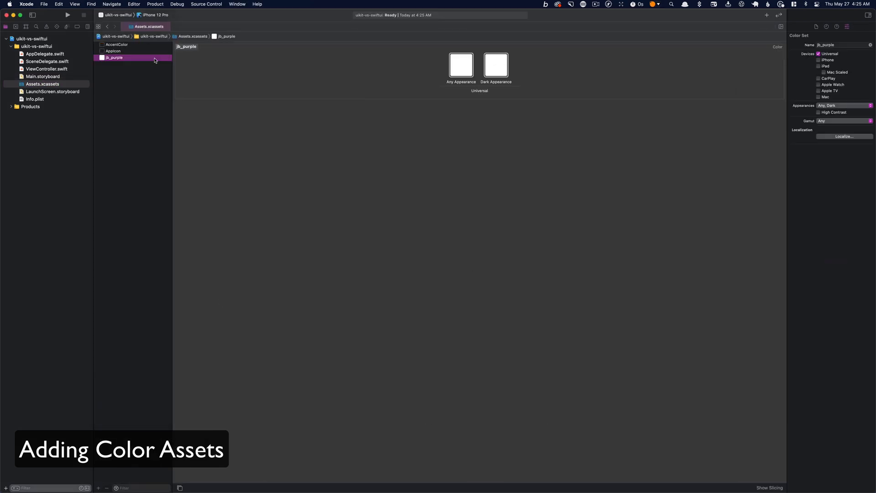
click(460, 65)
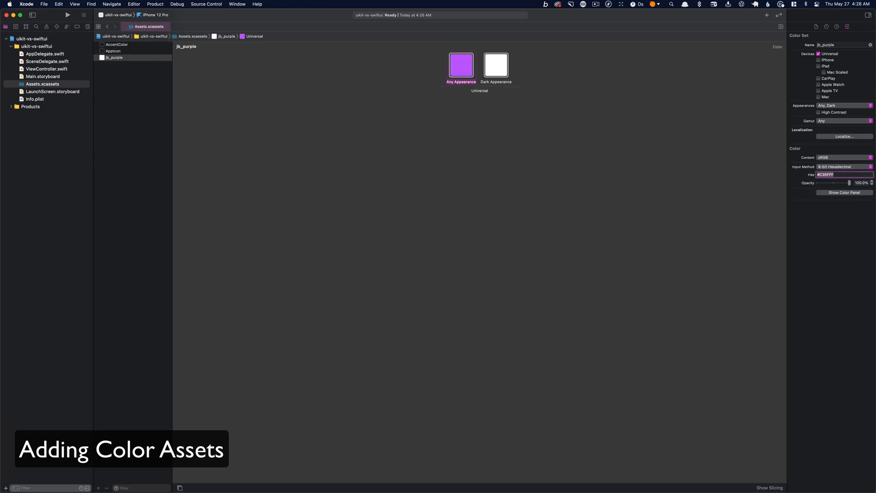
click(98, 488)
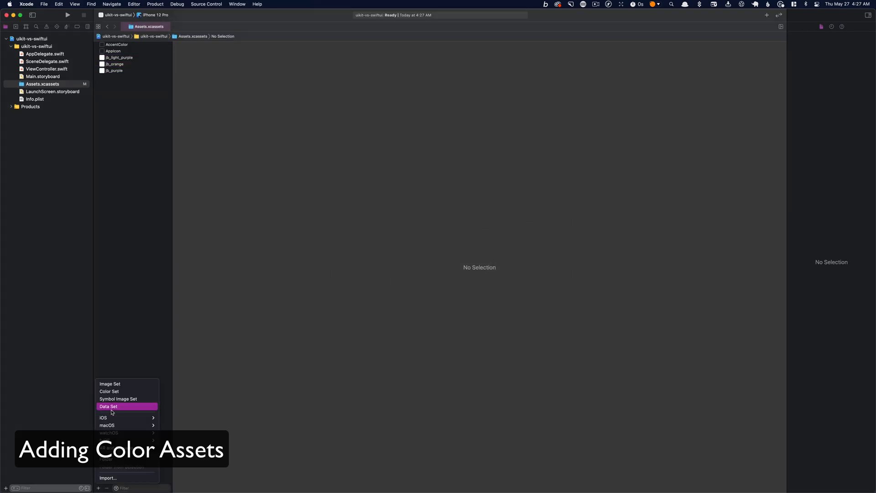
click(109, 391)
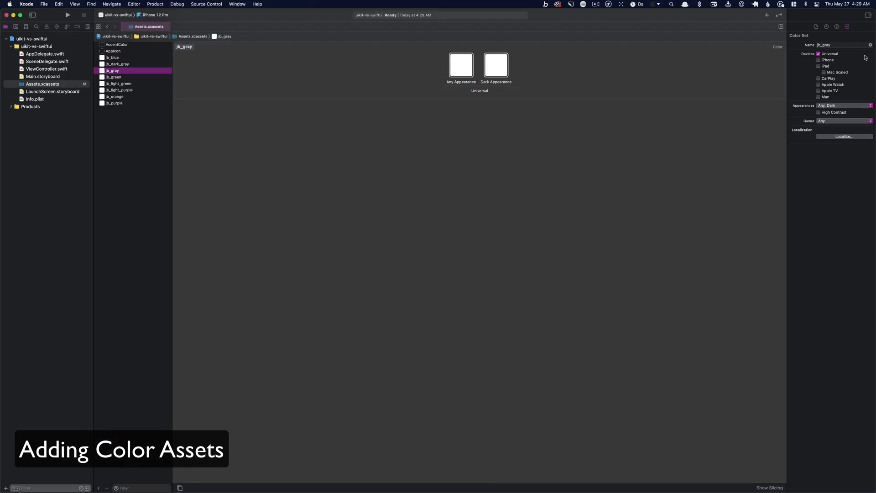
click(43, 77)
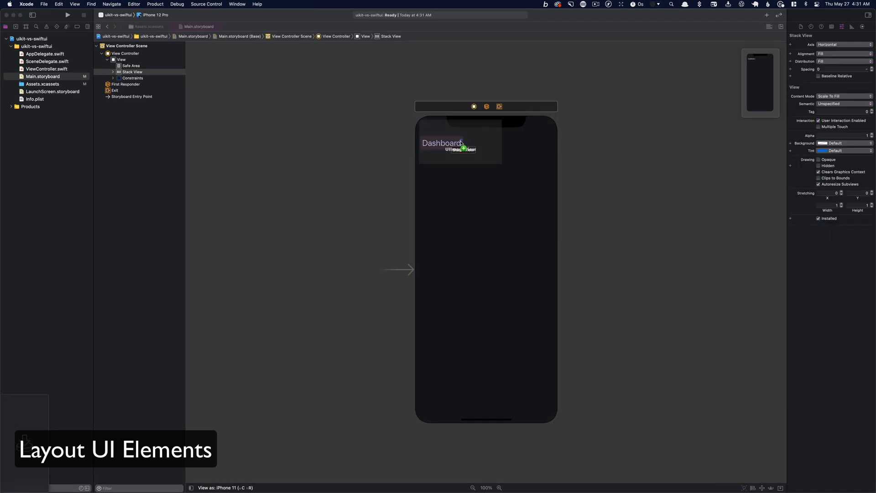
Embed the tab-row image views in a stack, give the third button a sliders image, and start the Daily Goal card.
click(470, 149)
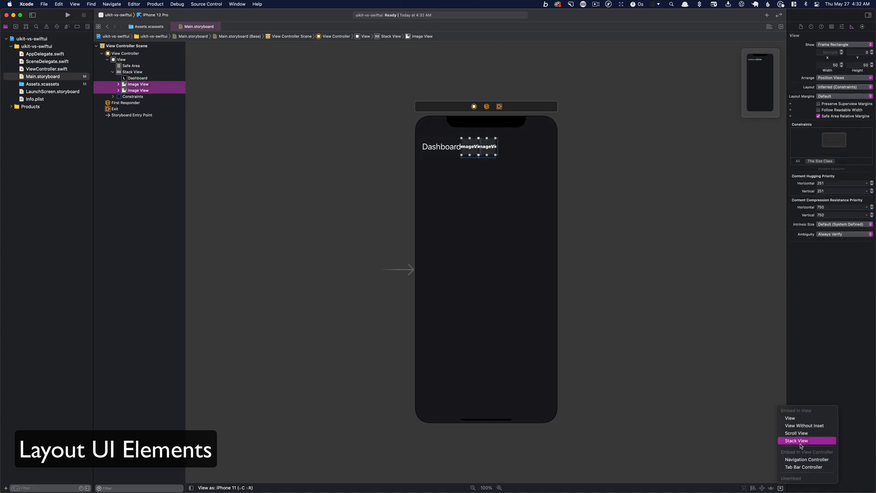
click(796, 440)
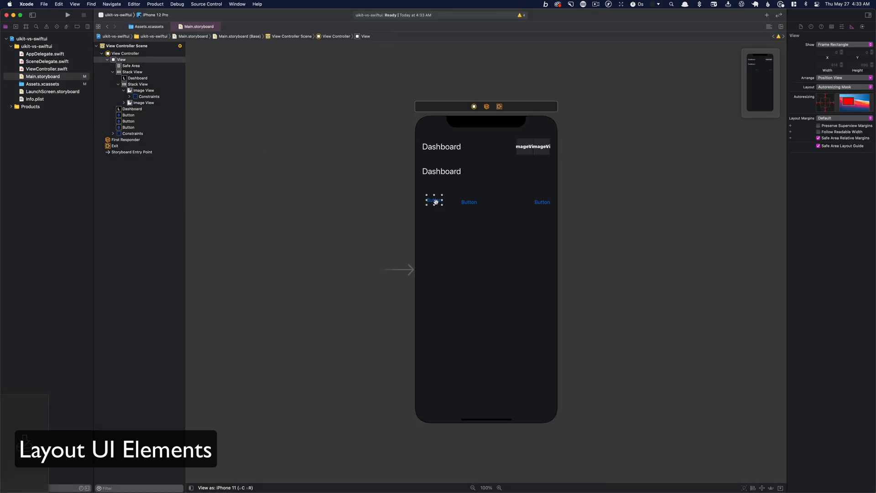
click(434, 202)
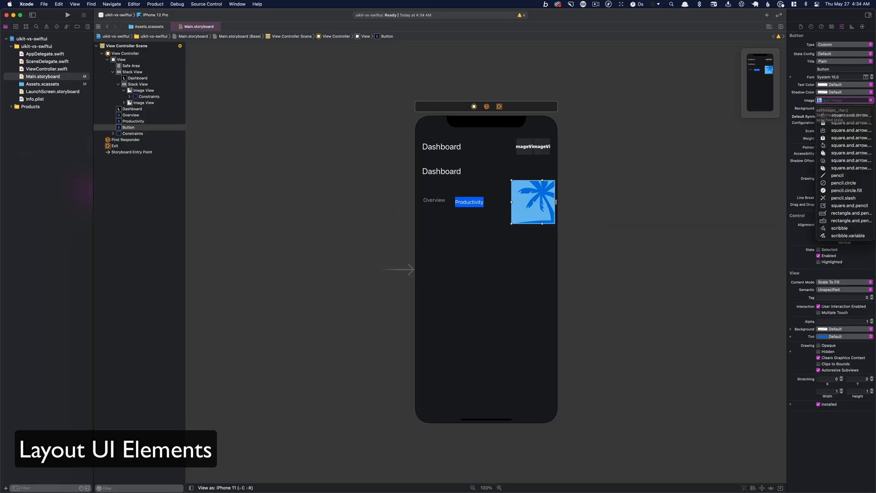
click(848, 100)
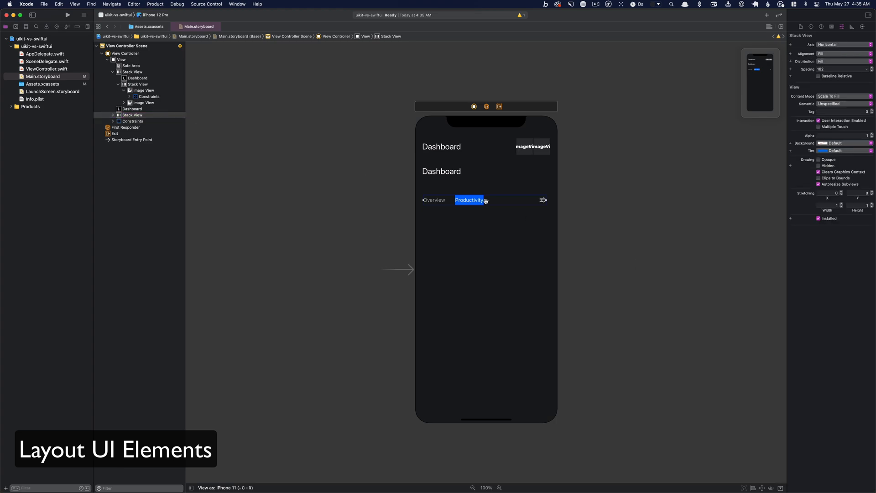
click(485, 253)
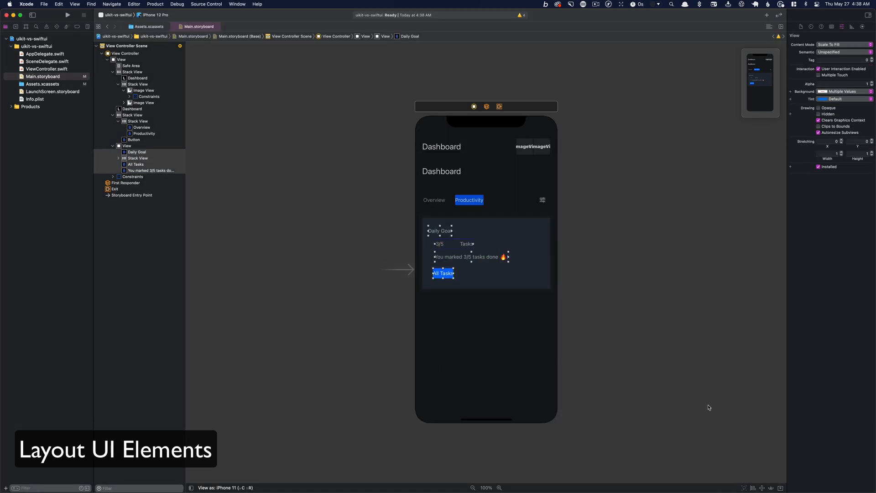
Add a card below Daily Goal with 108 Tasks and 6 Projects labels.
click(138, 151)
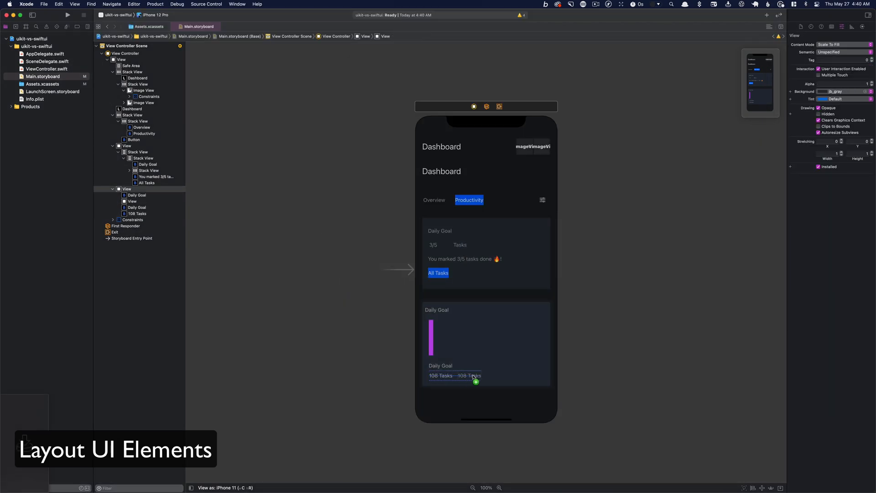
click(846, 91)
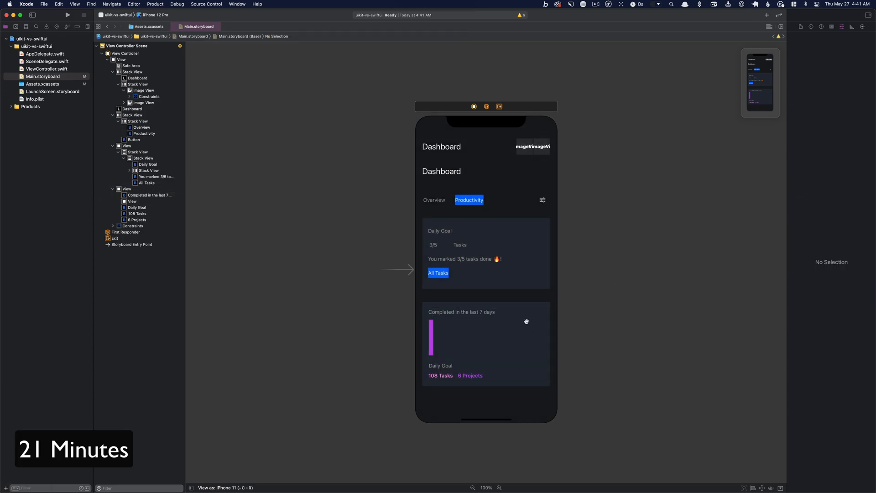
mouse_move(574, 135)
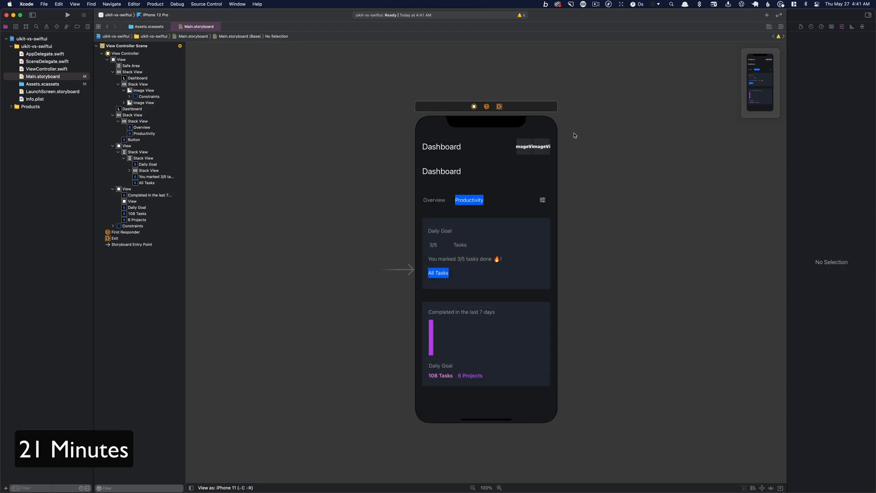
mouse_move(599, 189)
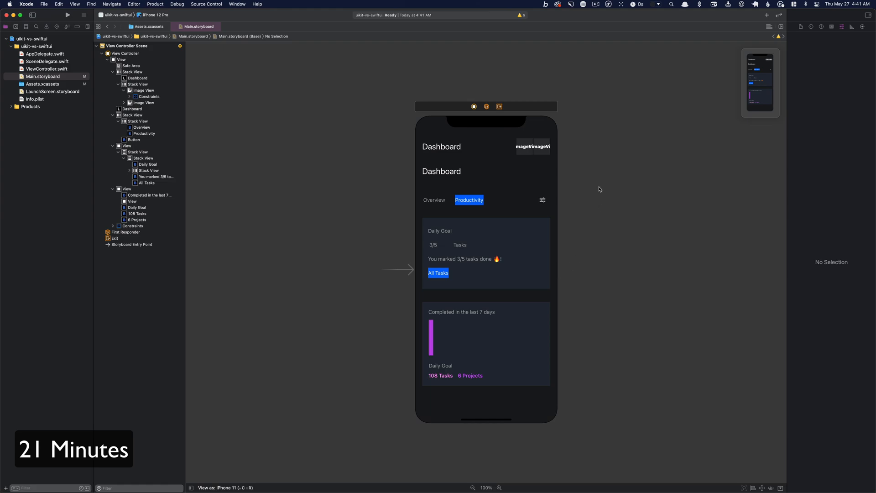
mouse_move(456, 107)
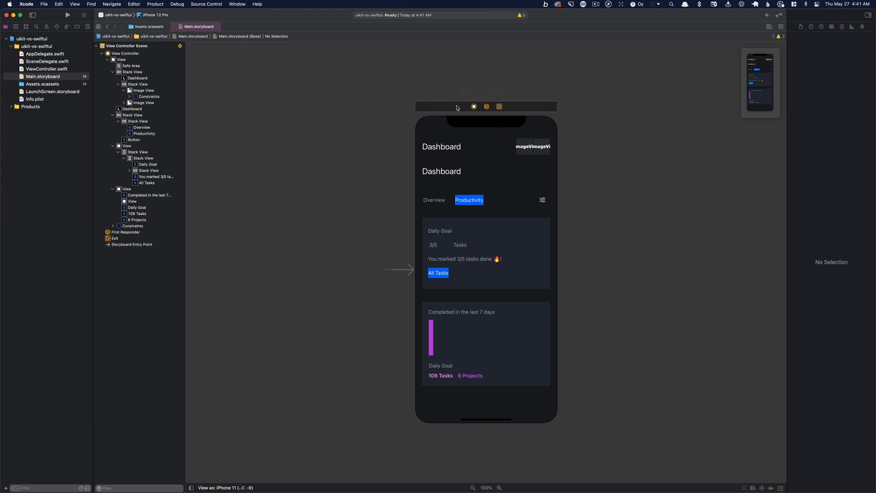
mouse_move(438, 270)
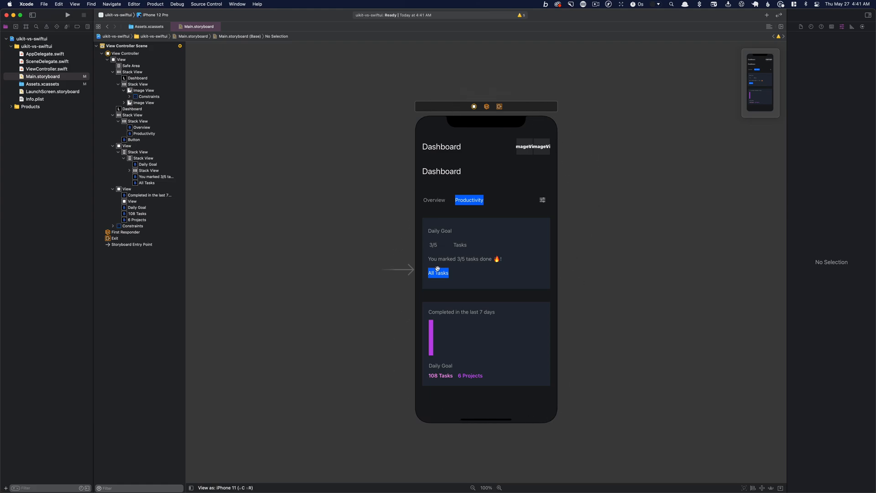
mouse_move(431, 332)
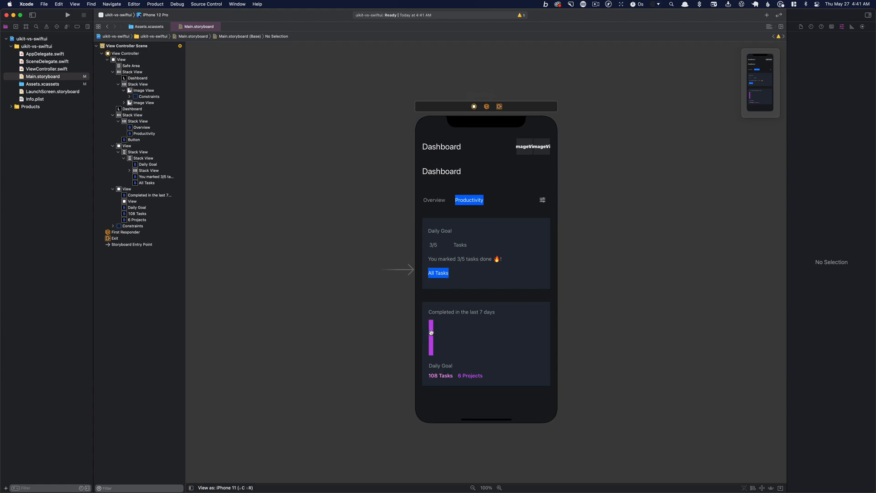
mouse_move(451, 349)
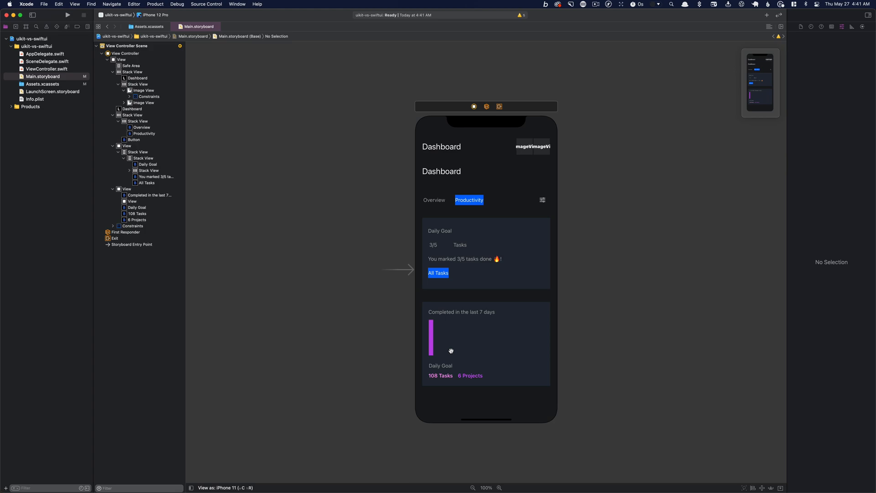
Turn the second title into a greeting and set the chat and profile header images.
click(442, 171)
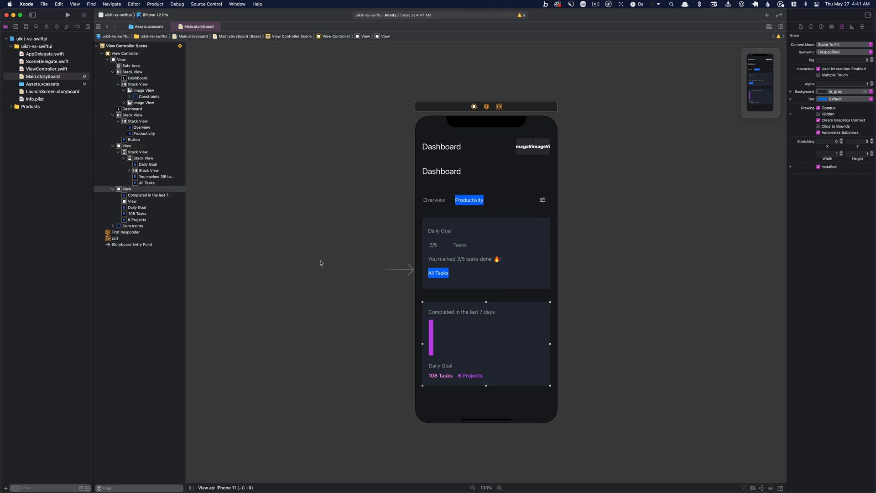
click(441, 171)
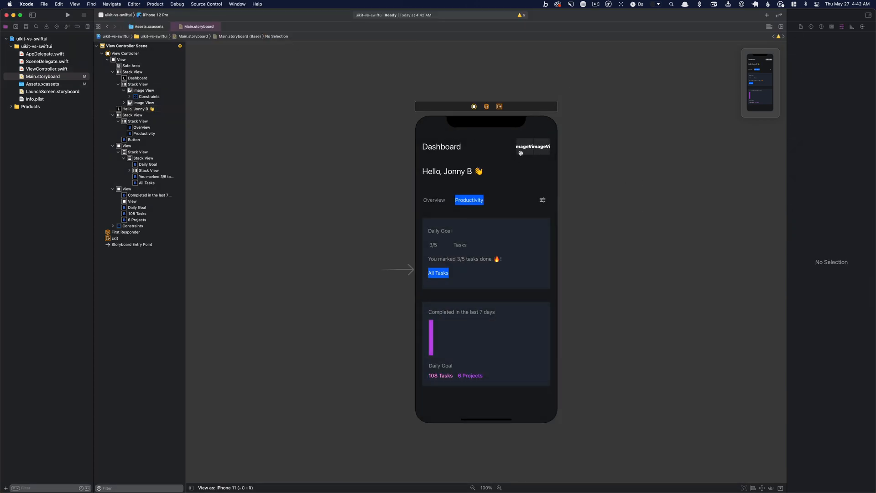
click(525, 147)
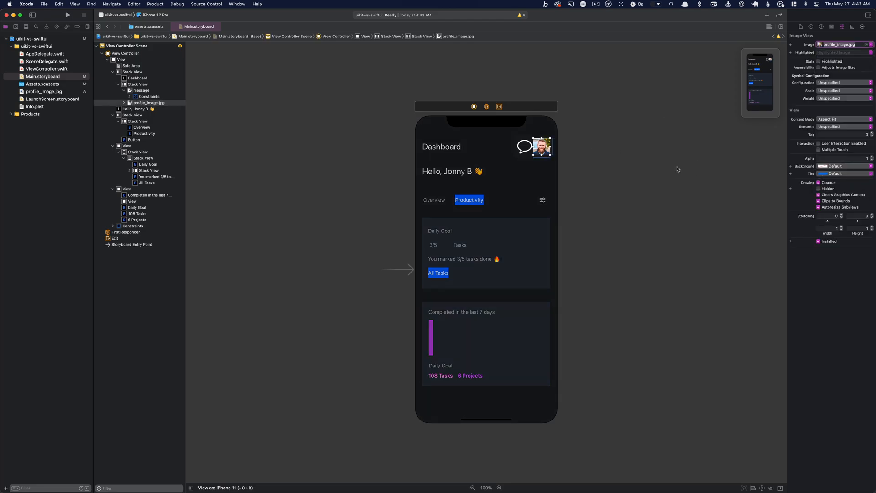
click(524, 146)
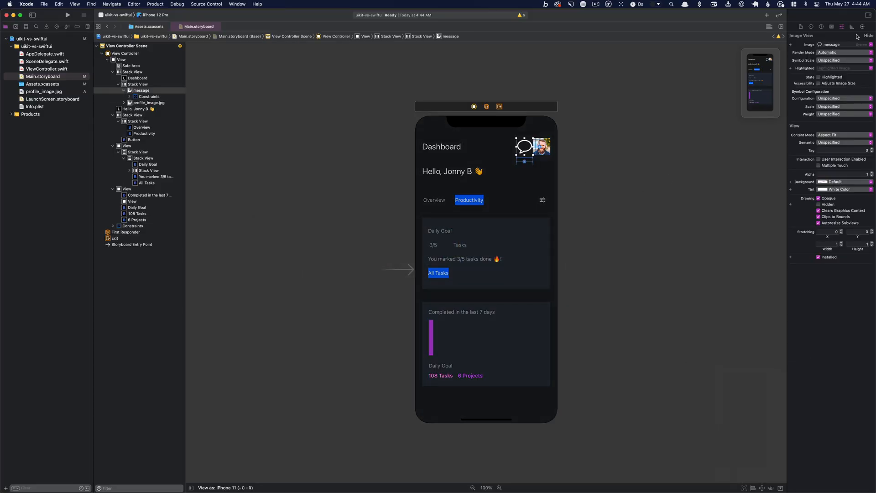
click(441, 146)
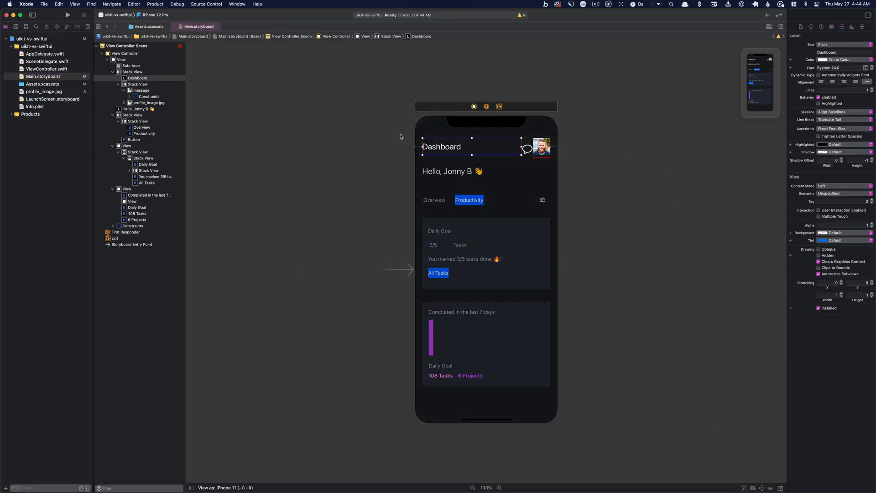
click(137, 84)
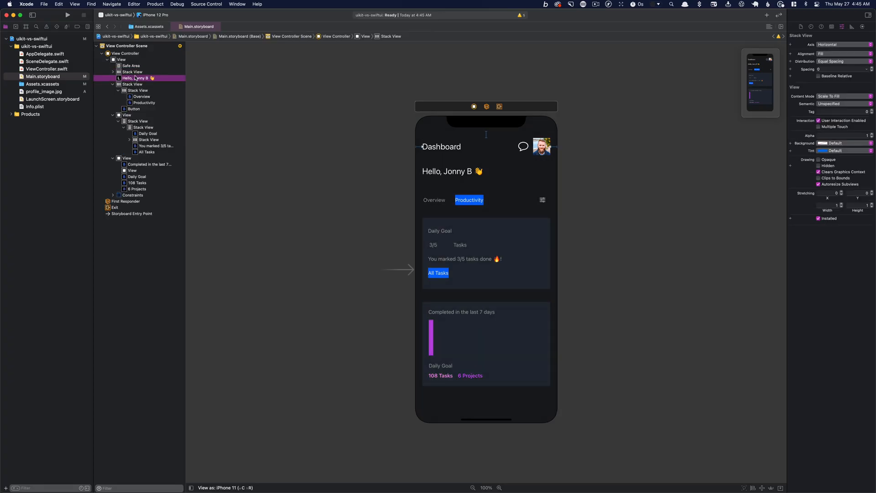
Constrain the Overview and Productivity tabs to equal, proportional widths.
click(762, 488)
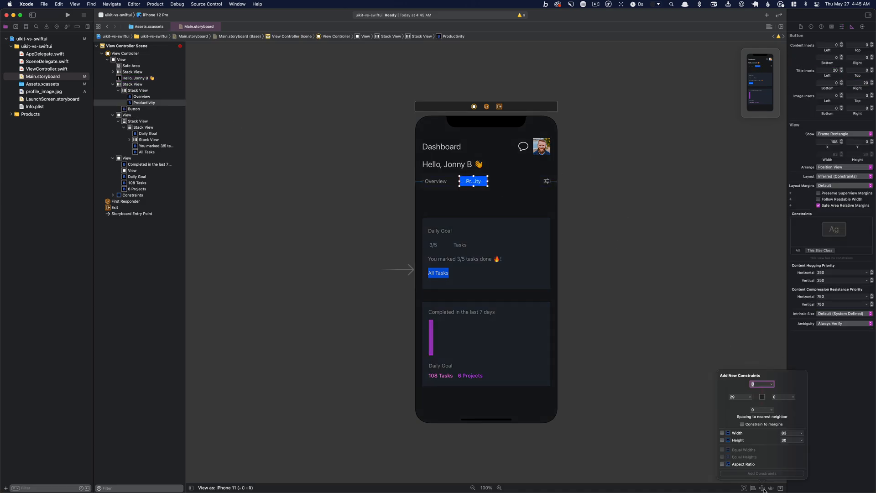
click(762, 472)
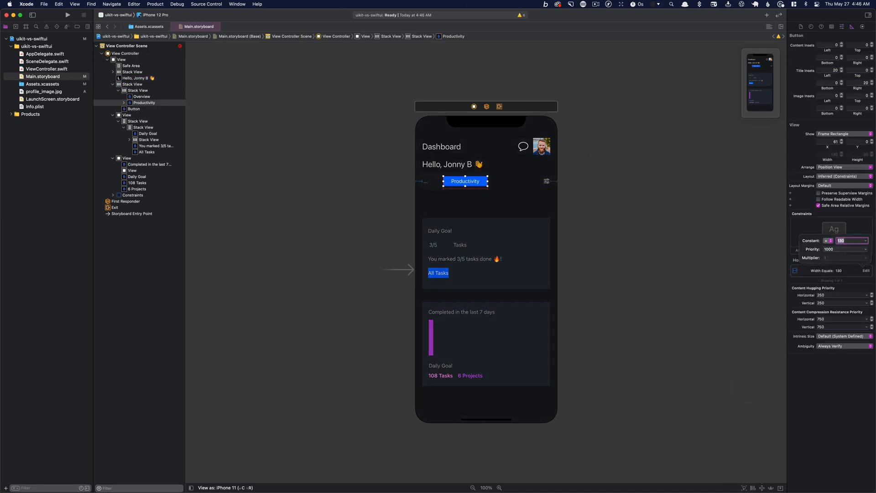
click(132, 84)
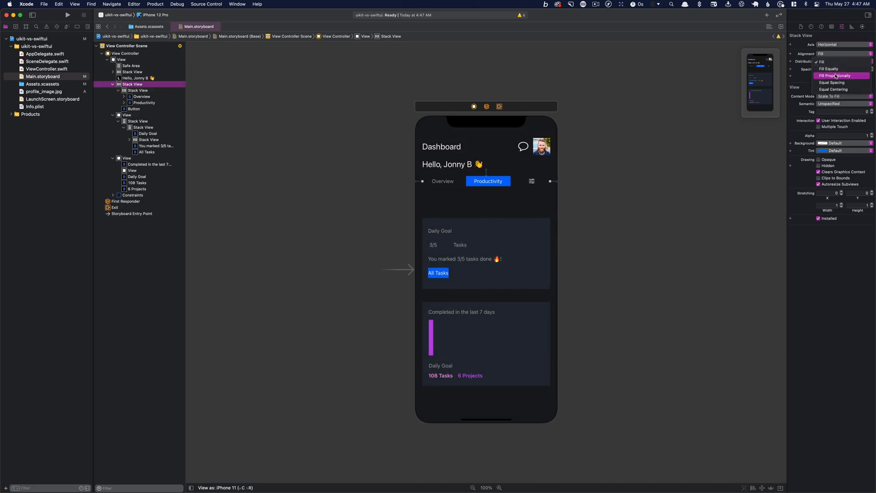
click(675, 204)
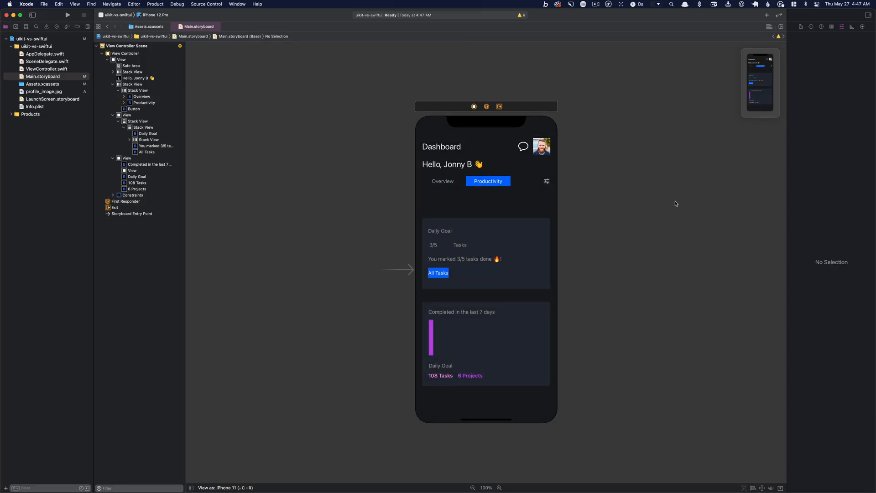
click(442, 180)
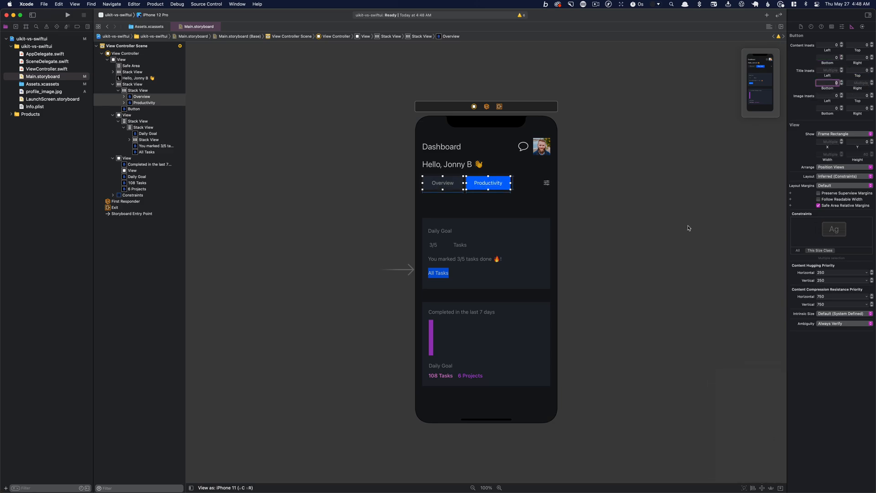
Tighten Daily Goal card spacing, make the 3/5 badge green, and pad All Tasks.
click(753, 487)
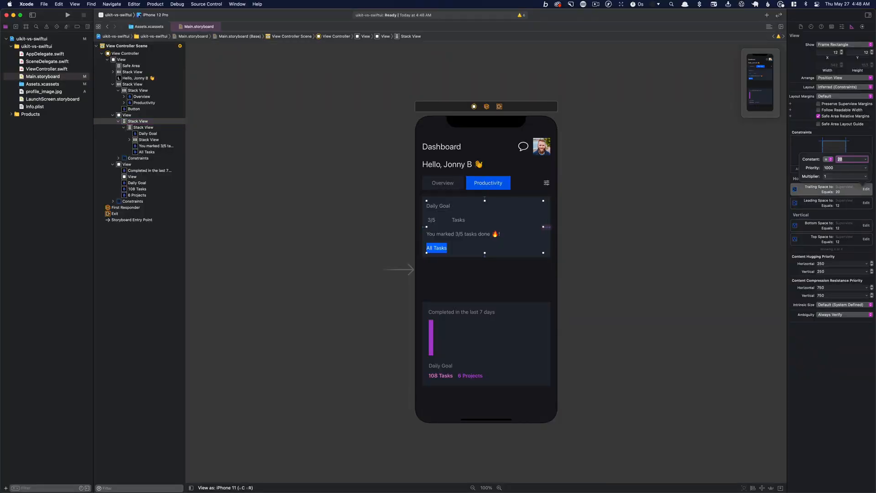
click(430, 222)
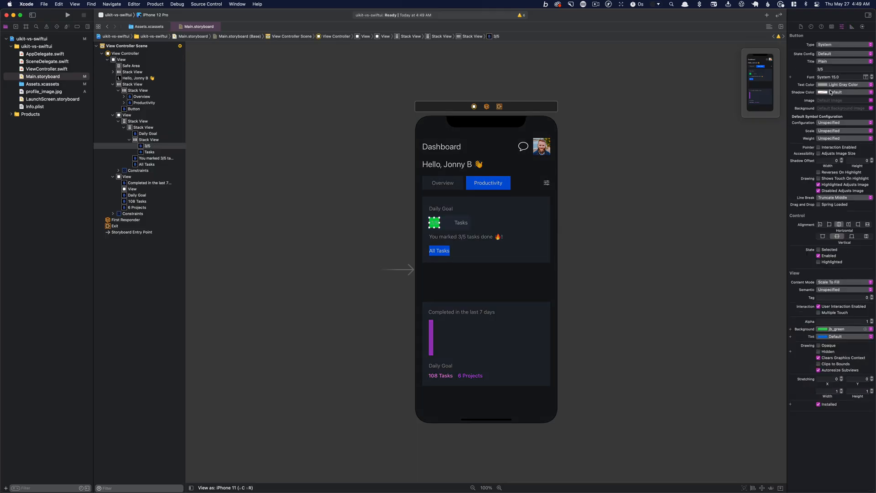
click(856, 77)
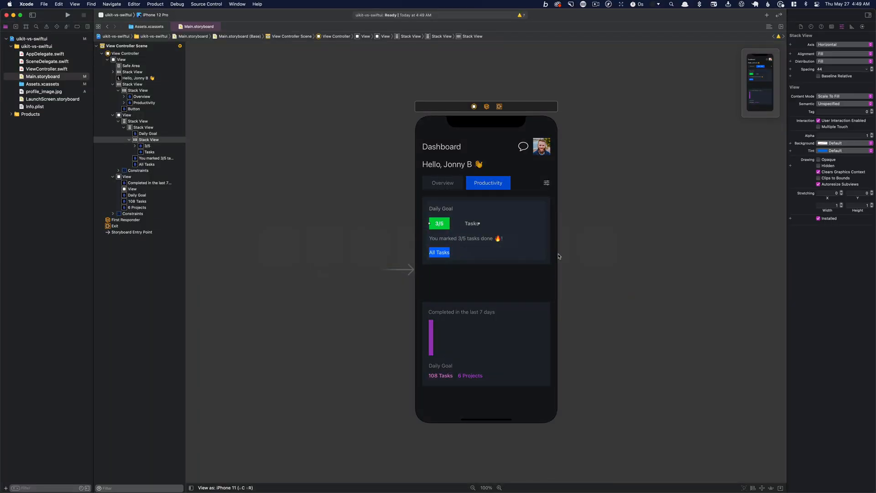
click(439, 252)
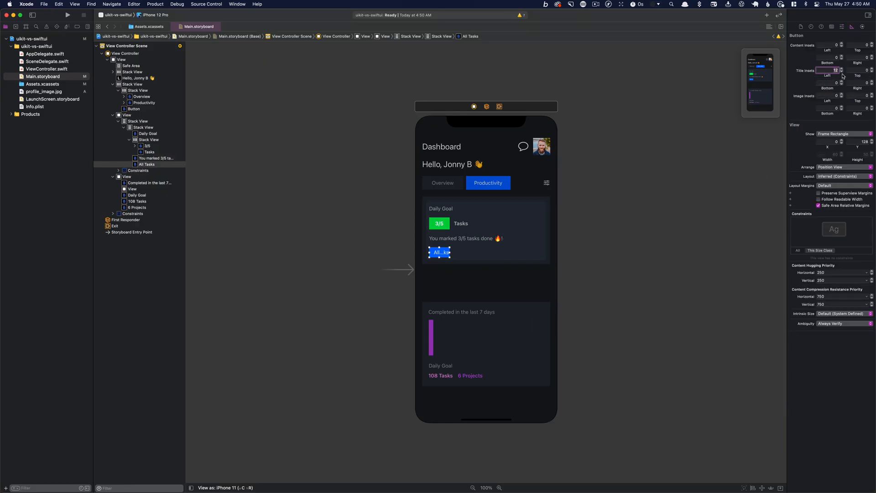
click(651, 277)
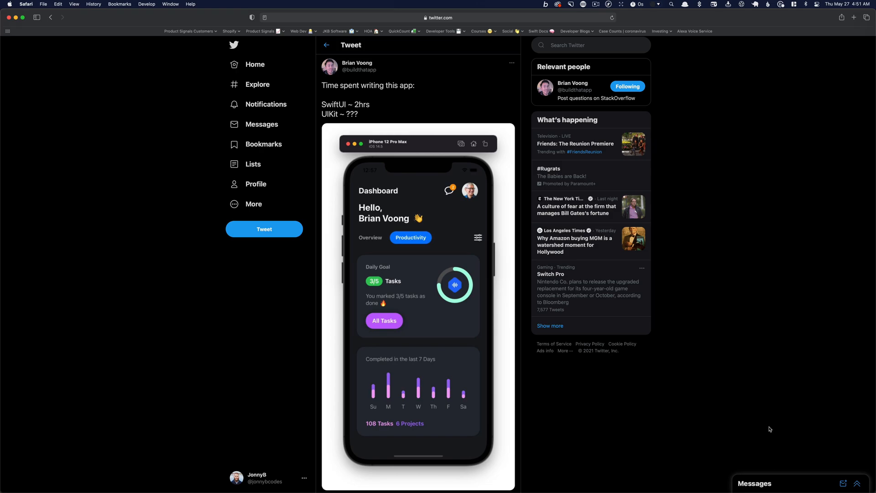
Scroll the tweet to show the whole reference dashboard screenshot.
scroll(down, 3)
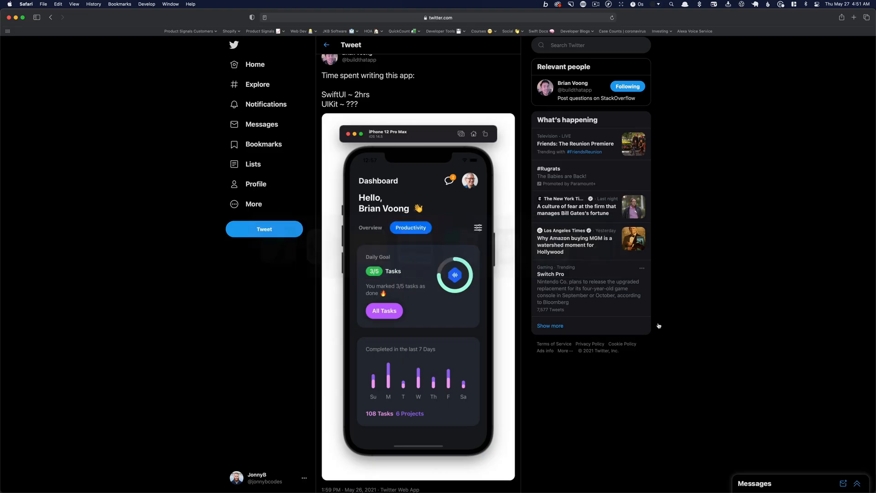
mouse_move(371, 393)
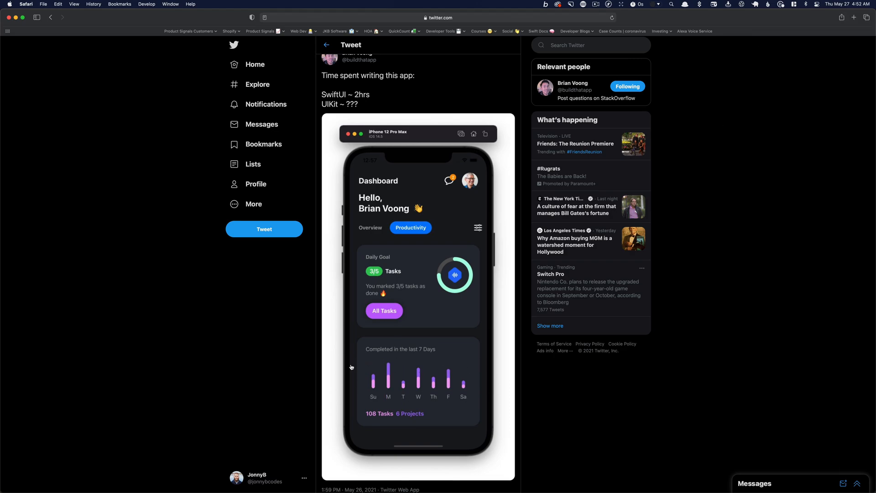
mouse_move(386, 359)
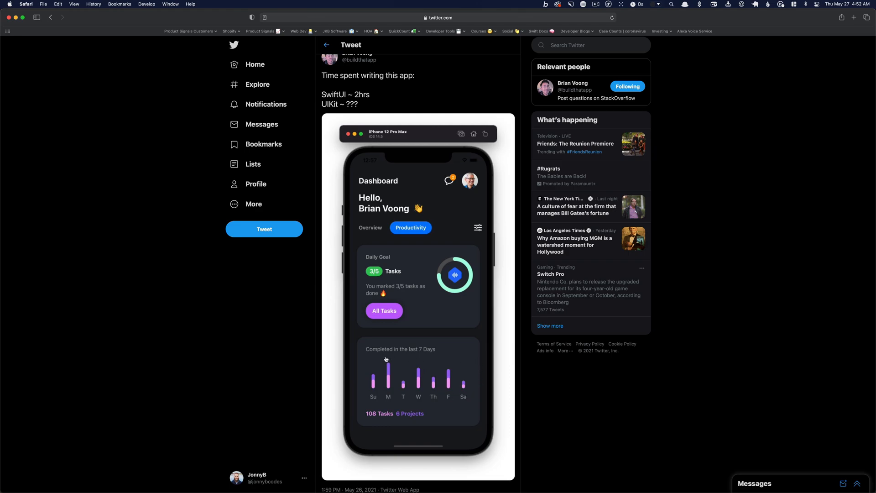
mouse_move(455, 398)
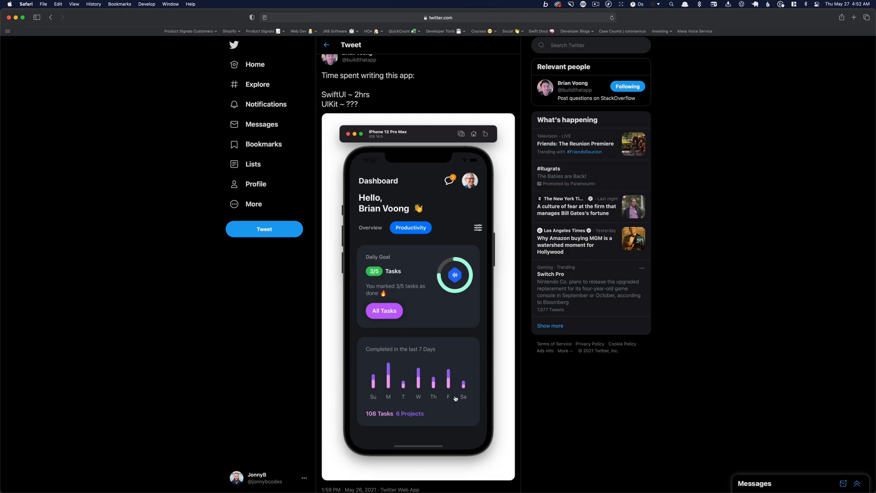
mouse_move(384, 366)
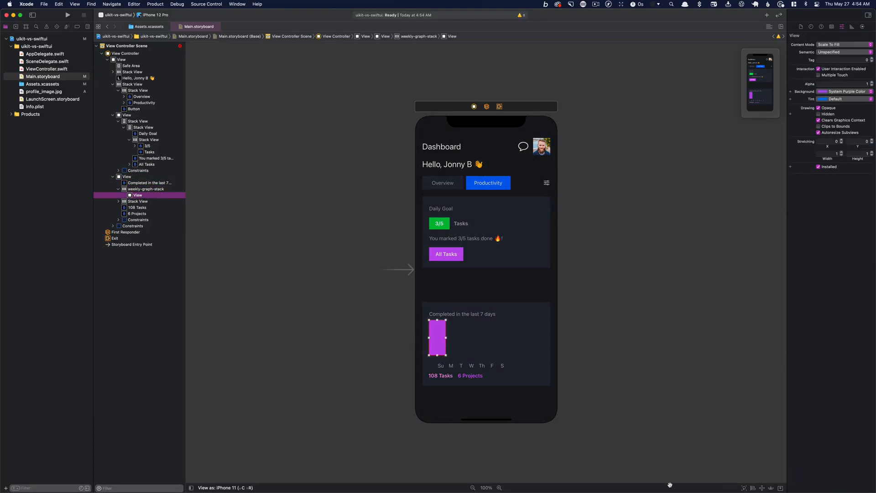
Select a weekly graph bar and add the missing layout constraints.
click(147, 189)
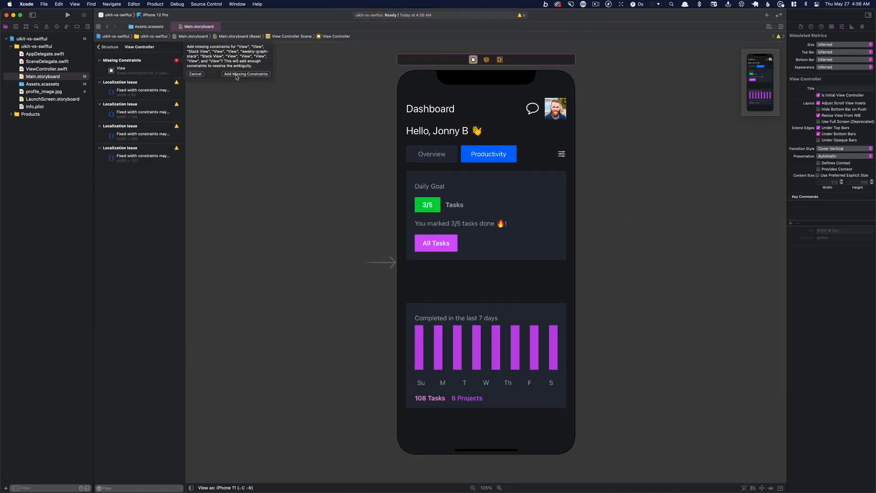
click(246, 74)
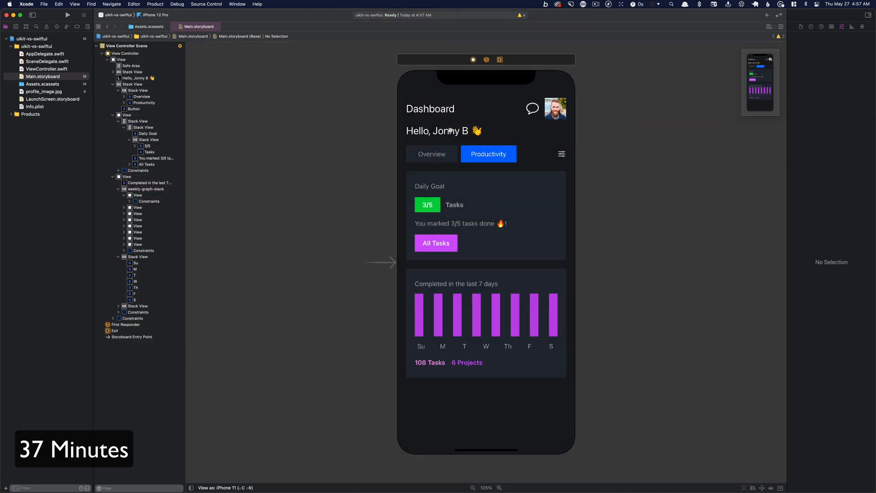
mouse_move(411, 95)
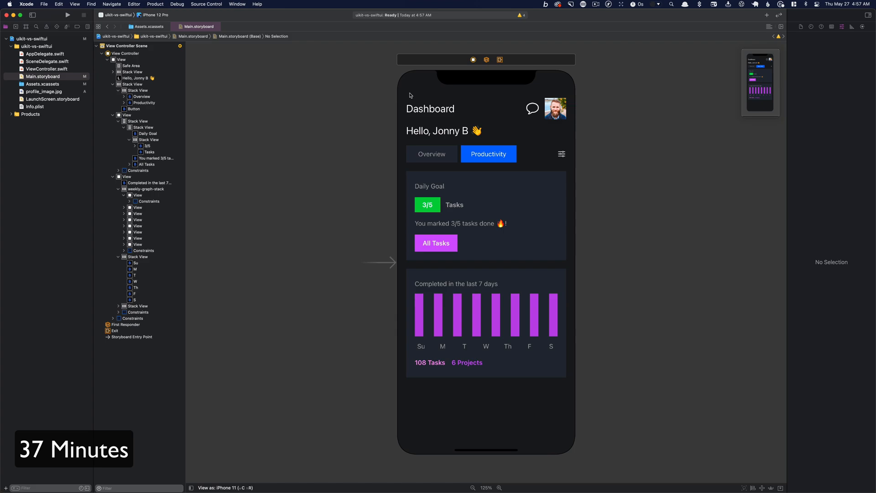
mouse_move(410, 72)
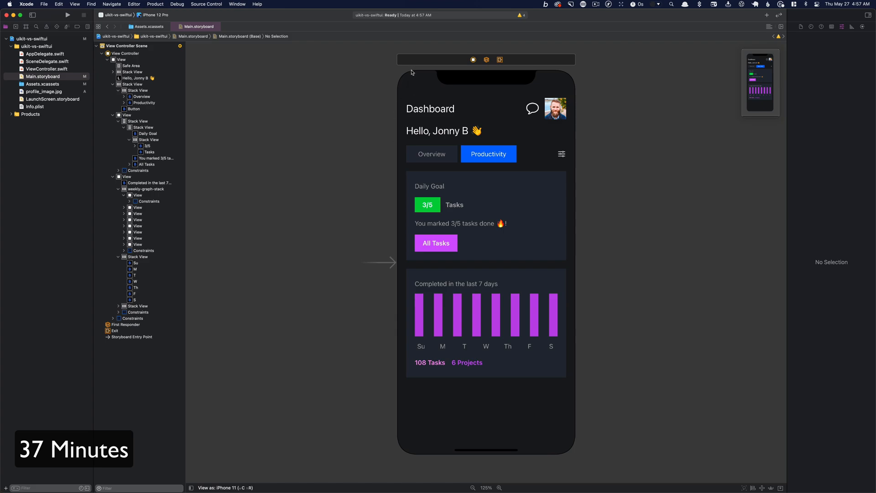
mouse_move(450, 167)
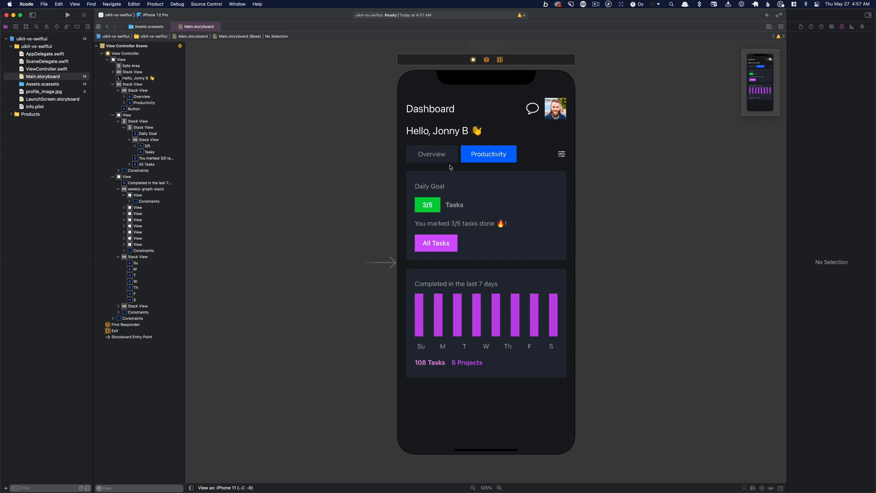
mouse_move(337, 311)
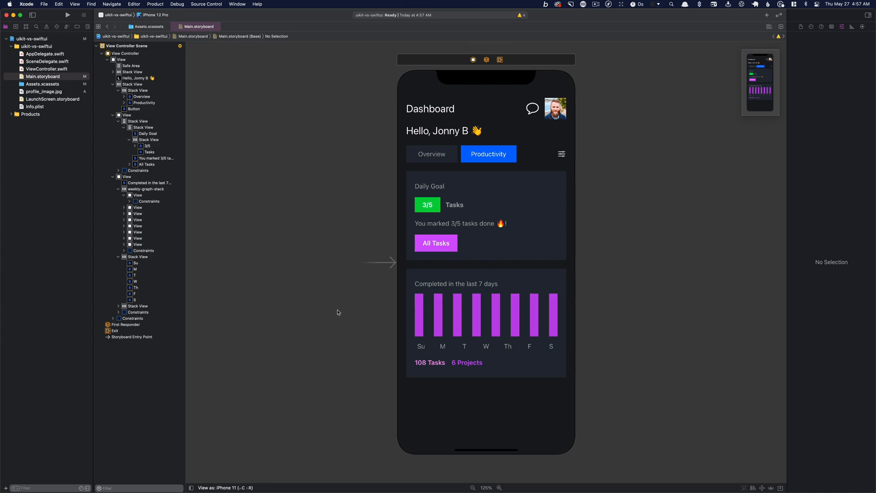
mouse_move(540, 362)
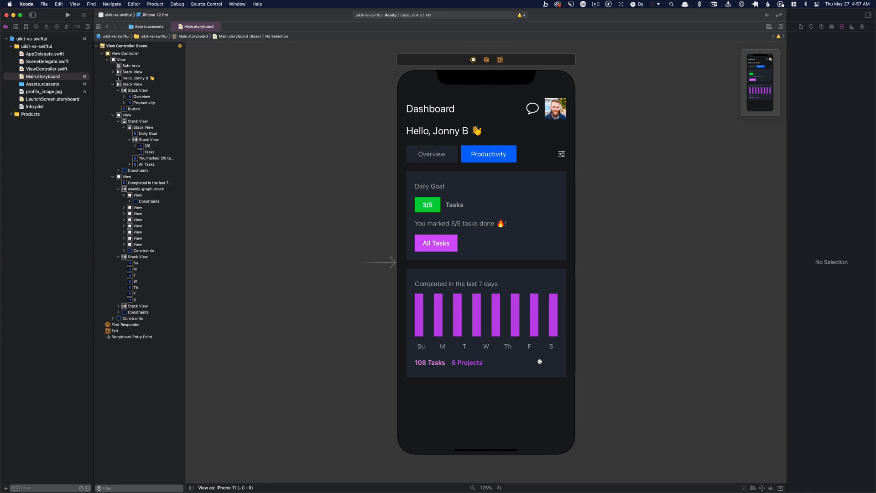
mouse_move(543, 231)
text(productivityBtn)
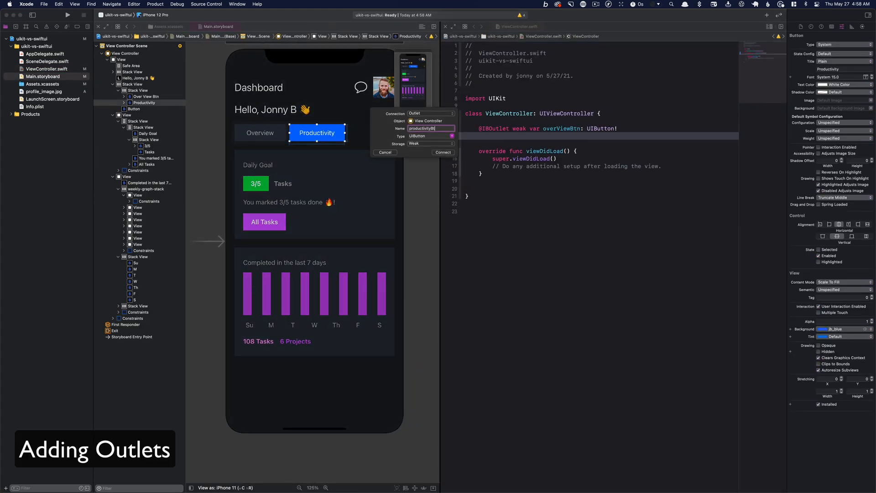
Create the Productivity button outlet and set layer.cornerRadius to half the frame height.
click(442, 152)
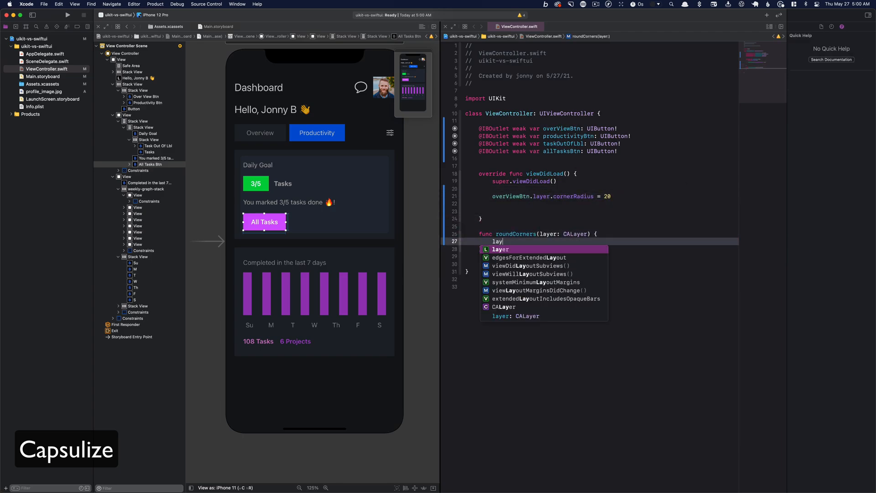
text(layer.cornerRadius = layer.frame.height / 2)
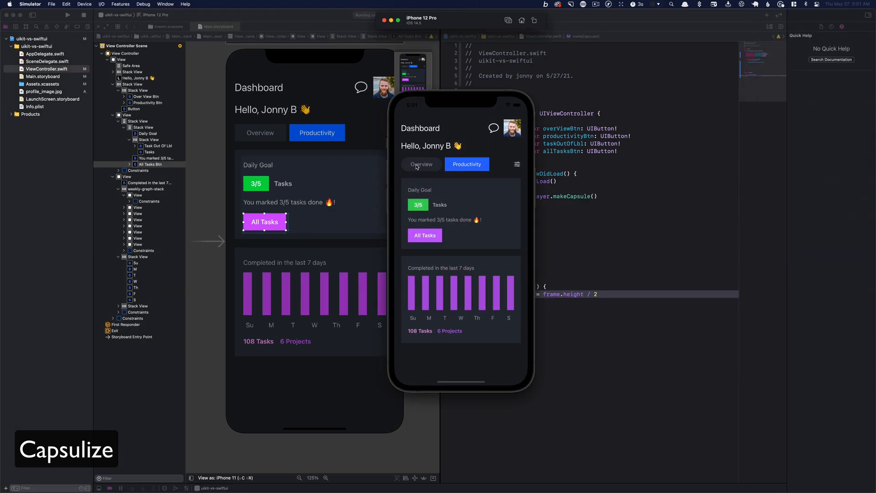
mouse_move(416, 170)
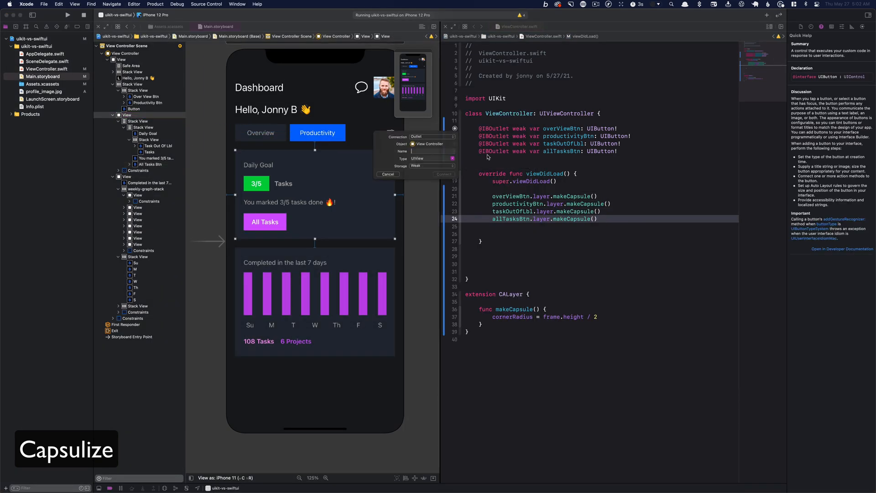
Round cardOne and cardTwo corners to radius 25, then bring up the reference design.
text(card)
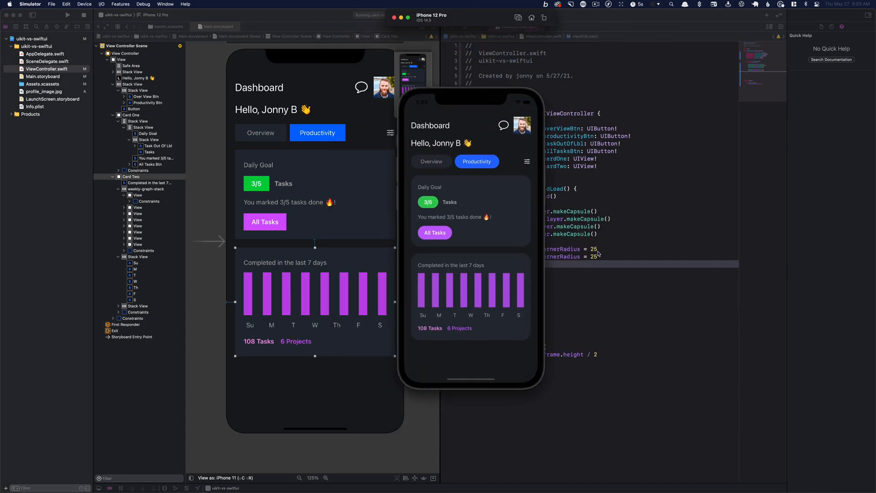
click(83, 4)
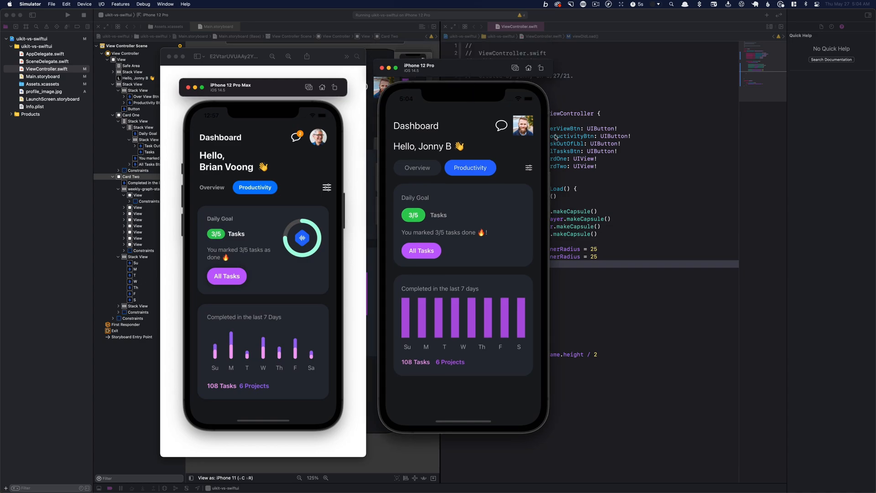
Add a profileImage outlet and call makeCapsule() on it.
click(66, 15)
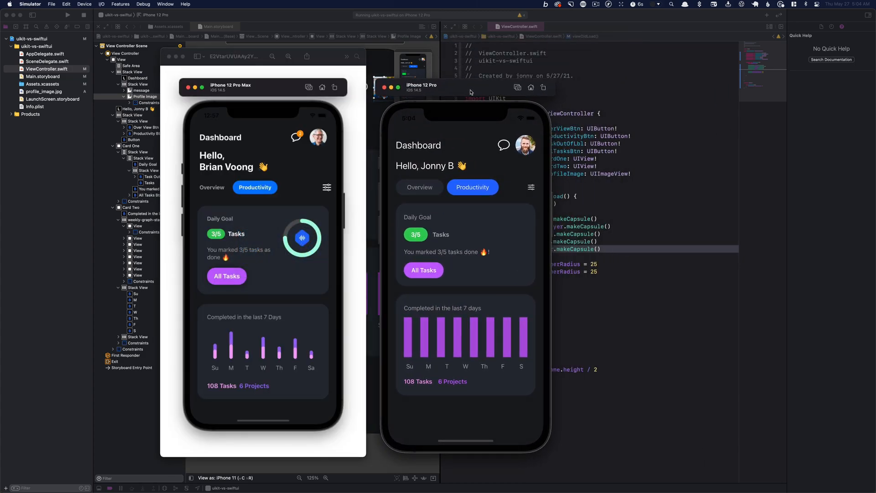
mouse_move(211, 365)
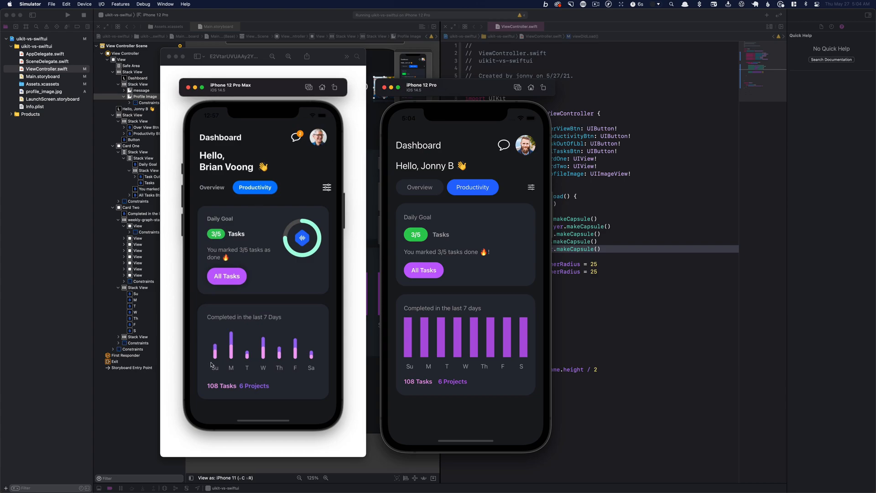
mouse_move(343, 362)
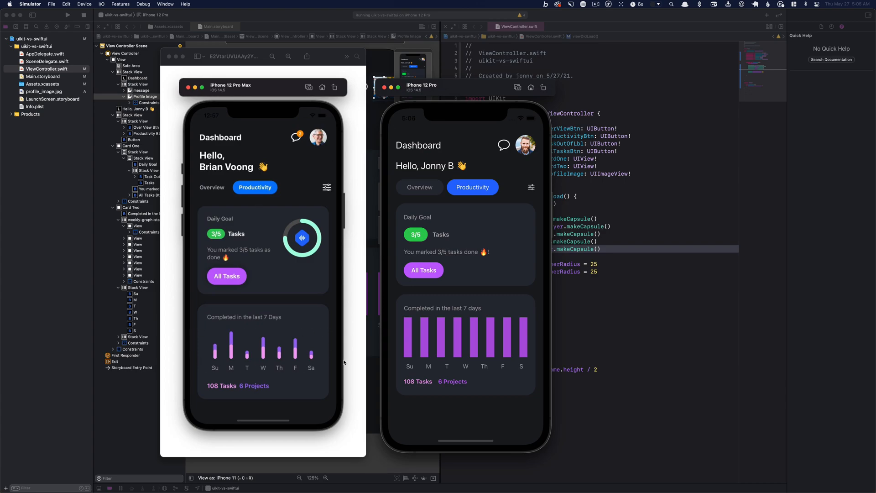
mouse_move(340, 358)
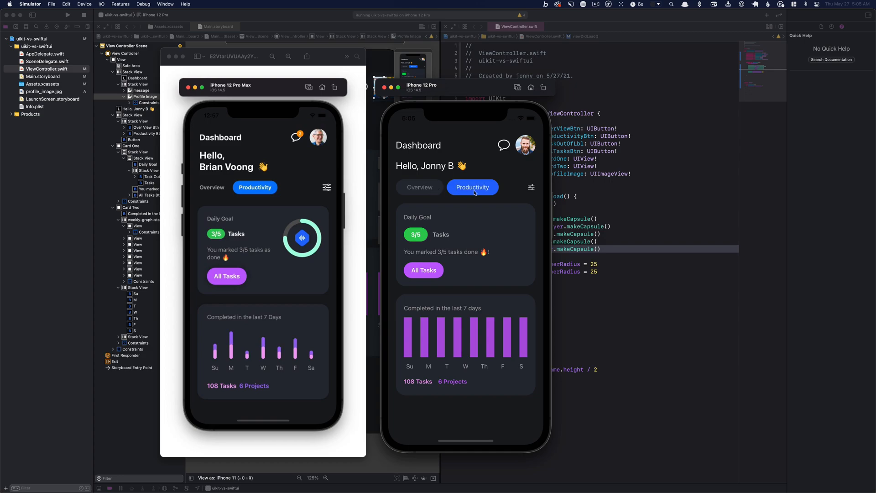
mouse_move(409, 190)
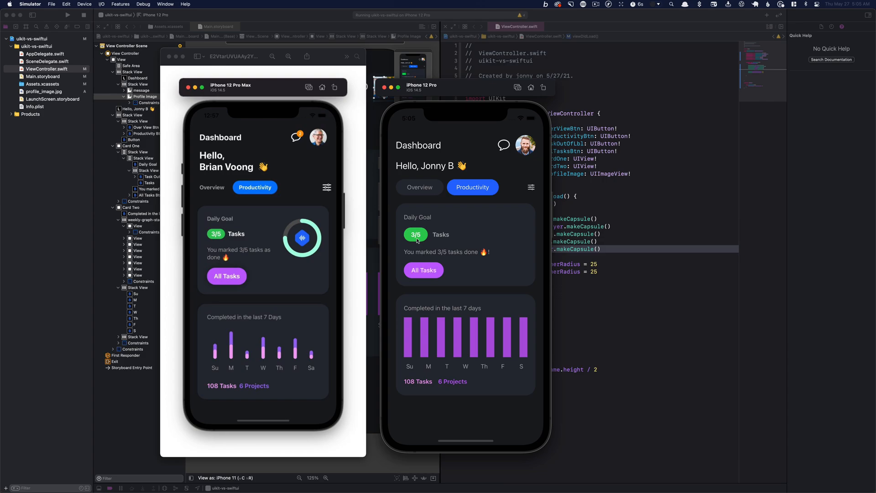
mouse_move(435, 380)
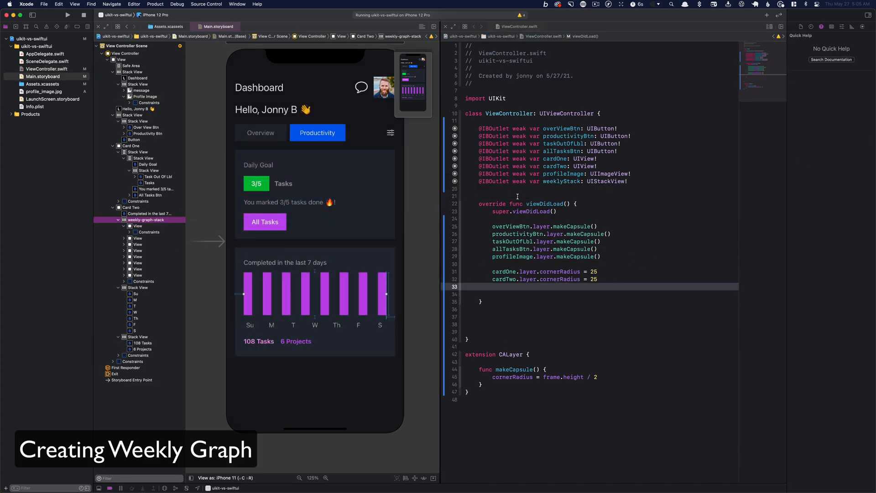
Write setupWeeklyGraph() adding seven jb_purple 15-point-wide bars to weeklyStack, called in viewDidLoad.
text(func setupWeeklyGraph() {)
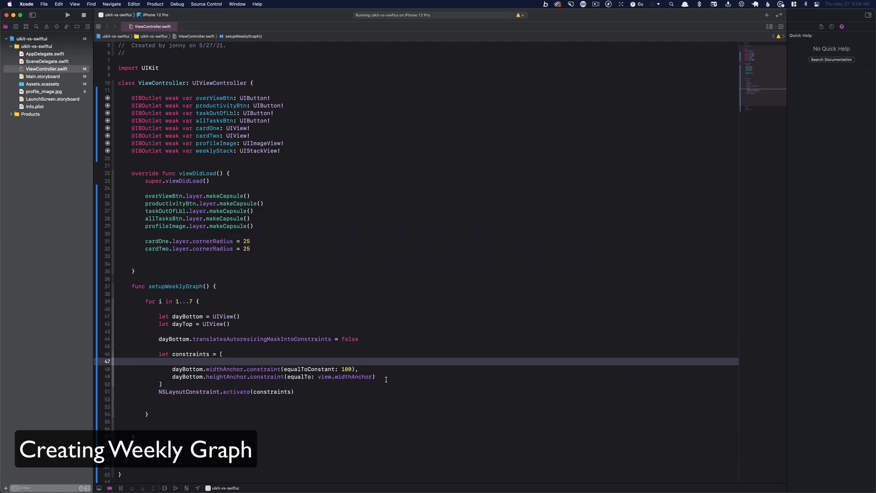
text(weeklyStack.ad)
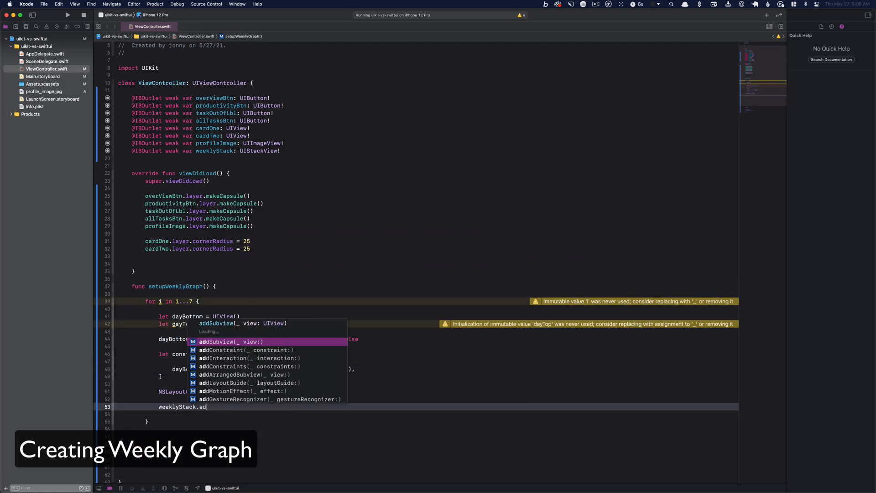
text(sub)
click(427, 263)
text(setupWeeklyGraph())
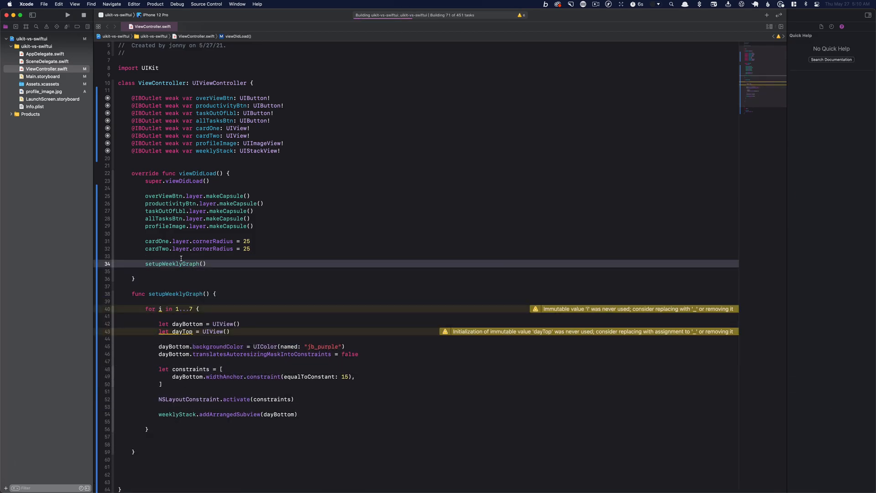
Add a jb_light_purple dayTop view with corner radius 7 to each generated bar.
click(67, 15)
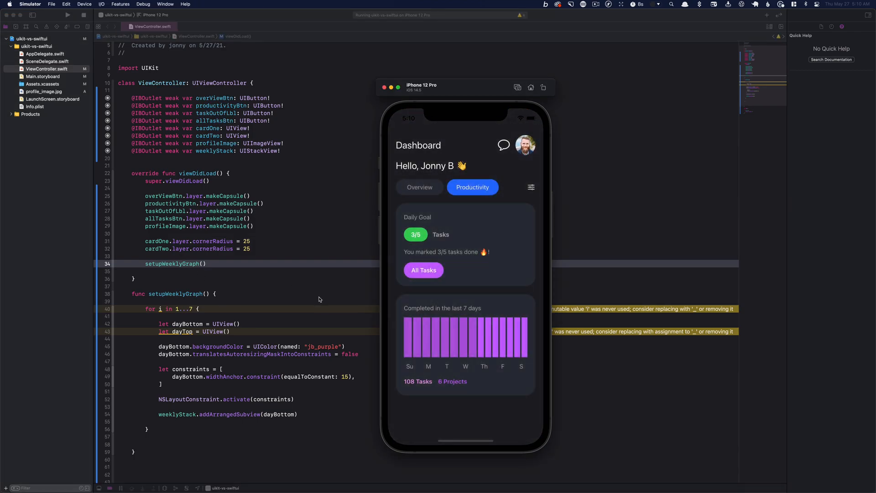
mouse_move(499, 359)
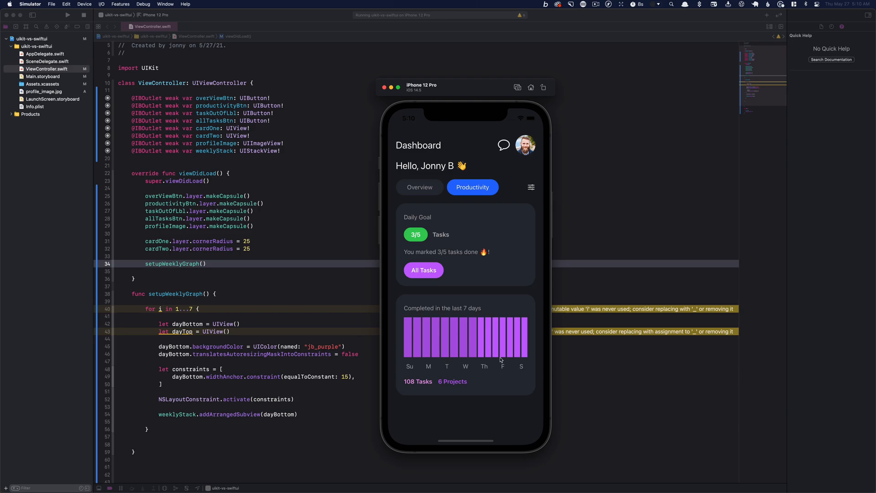
mouse_move(508, 357)
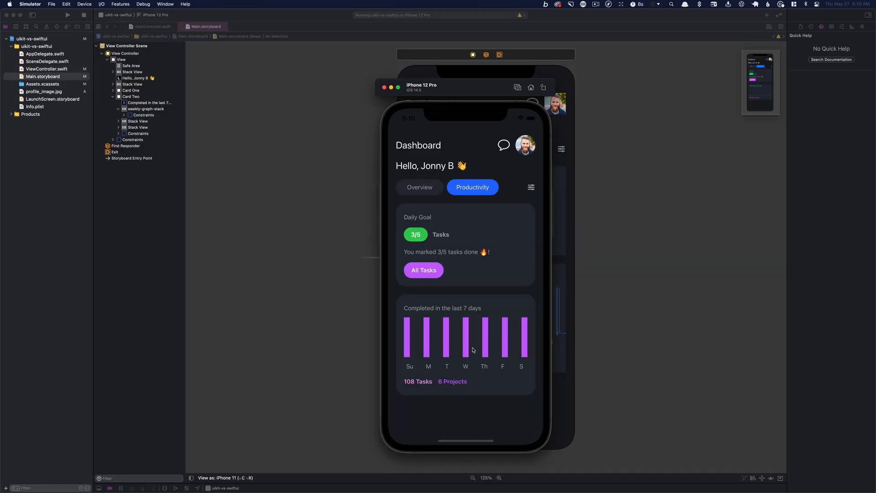
click(151, 26)
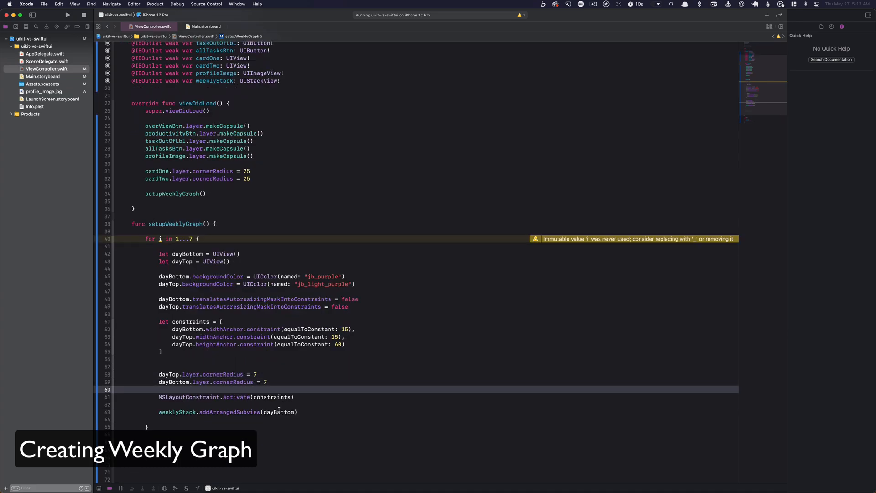
click(67, 15)
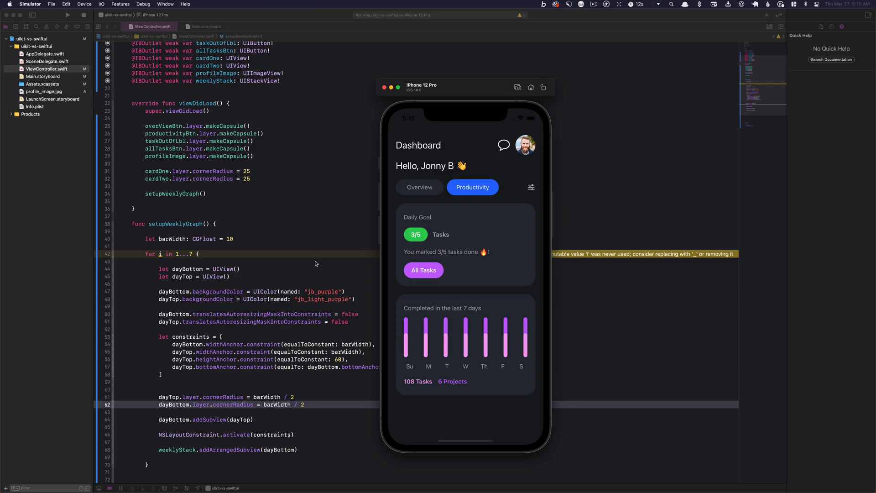
mouse_move(414, 369)
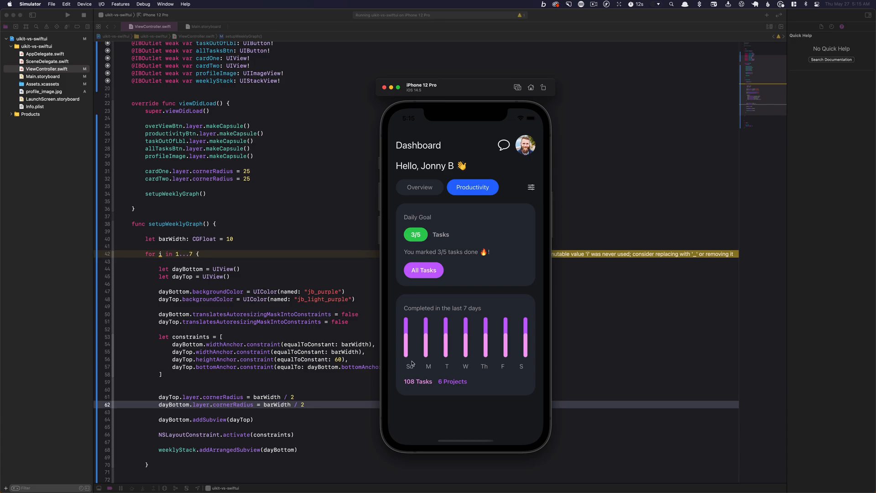
mouse_move(291, 236)
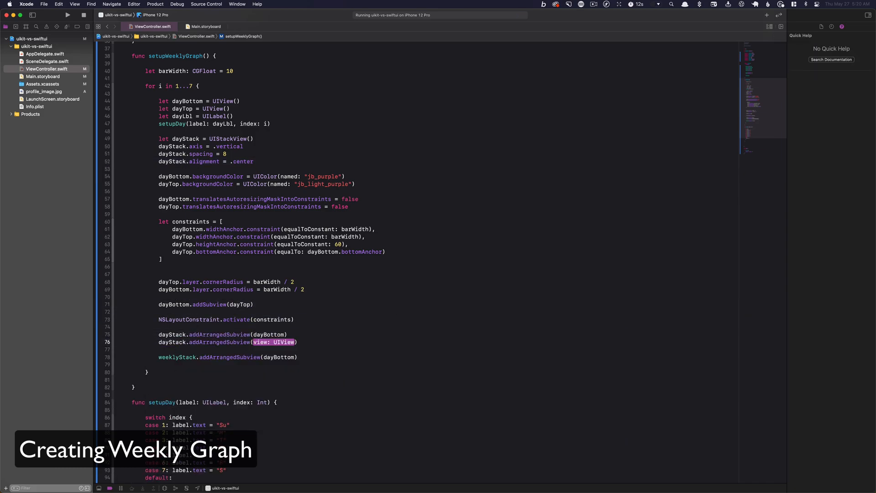
Delete the days Stack View below the weekly graph in Main.storyboard.
click(205, 26)
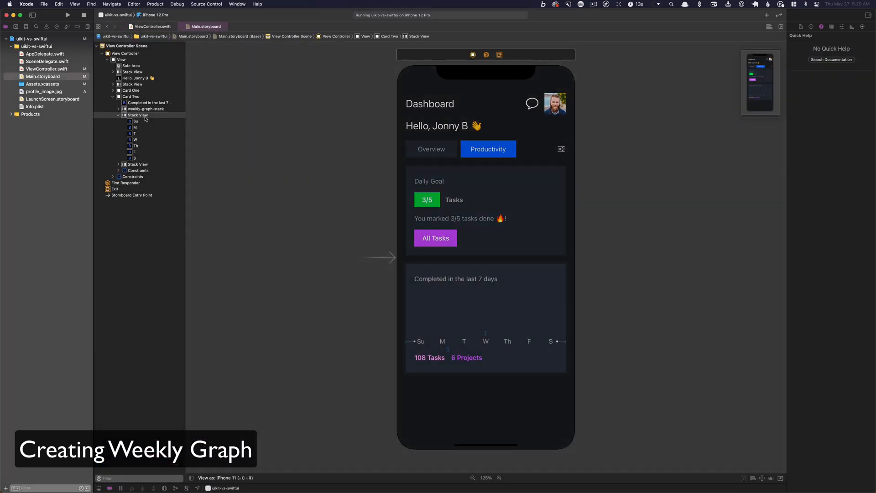
click(147, 109)
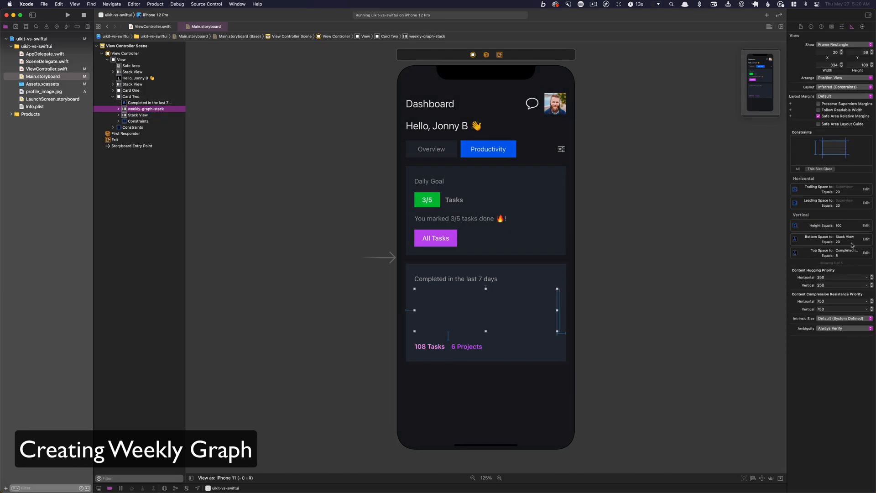
click(151, 27)
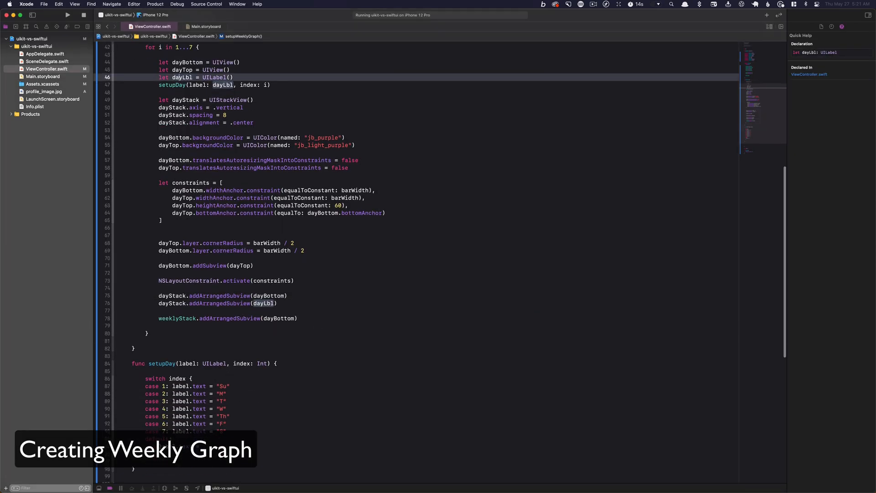
Give each dayLbl a 30-point width constraint and white text color.
scroll(up, 3)
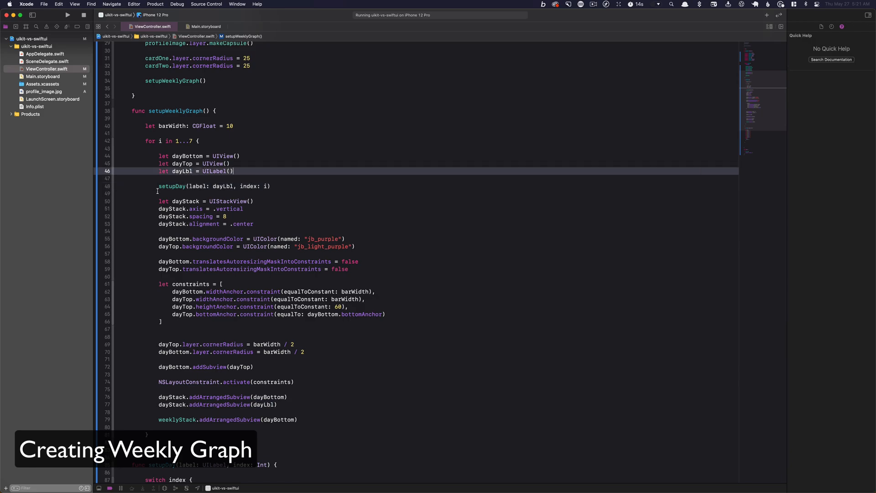
text(dayLbl.translatesAutoresizingMaskIntoConstraints = false)
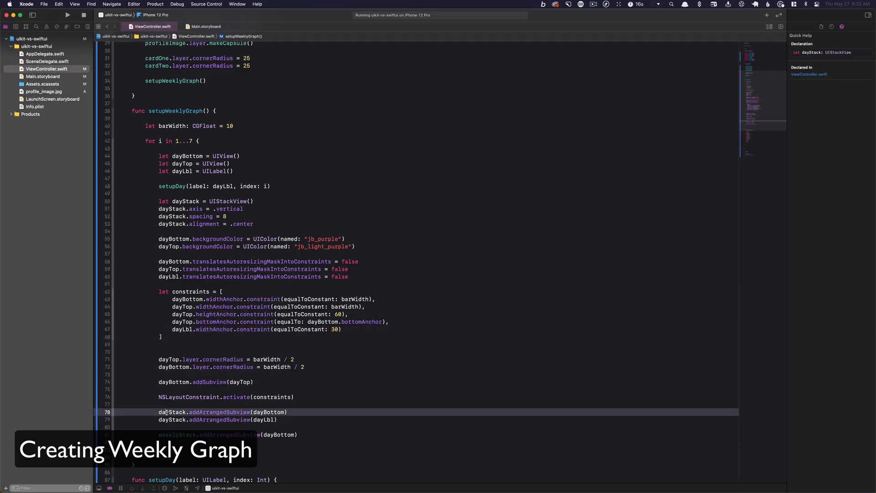
text(dayLbl.textx)
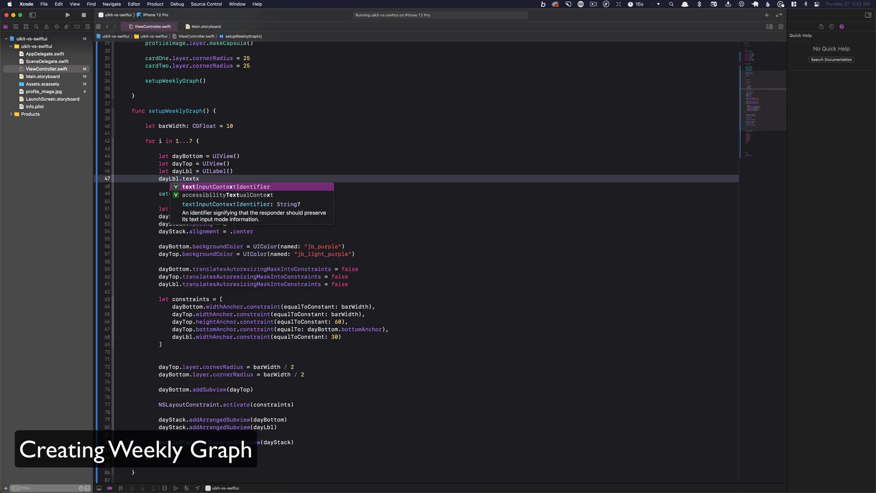
click(205, 26)
text(Color = .white)
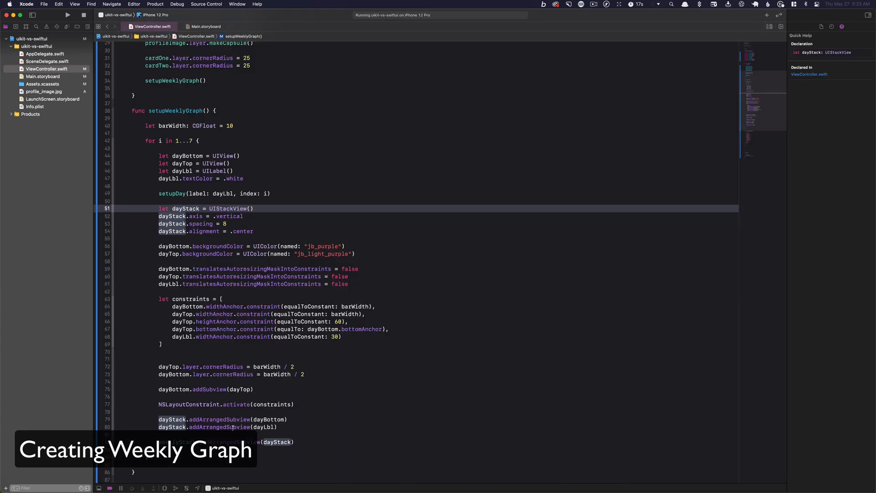
click(236, 178)
text(let bottomH = Int.random(in: 1...)
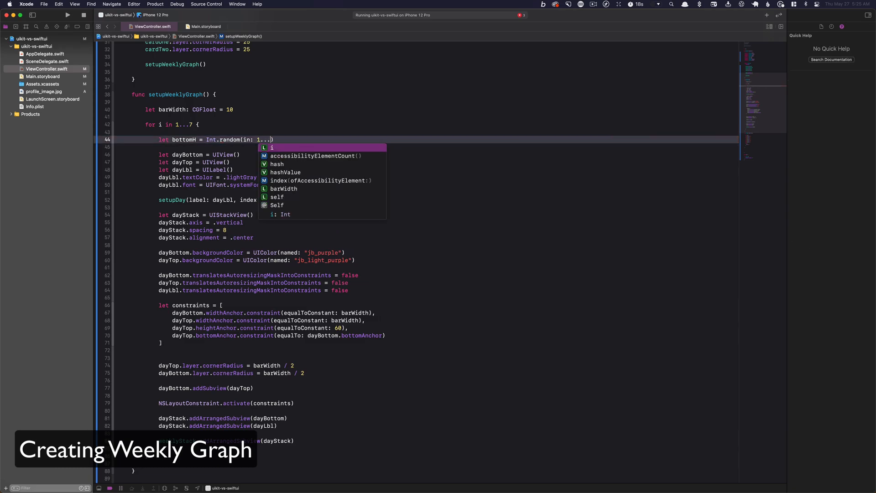
Set bottomH and topH to CGFloat(Int.random(in: 0...100)) and check the uneven bars.
text(100))
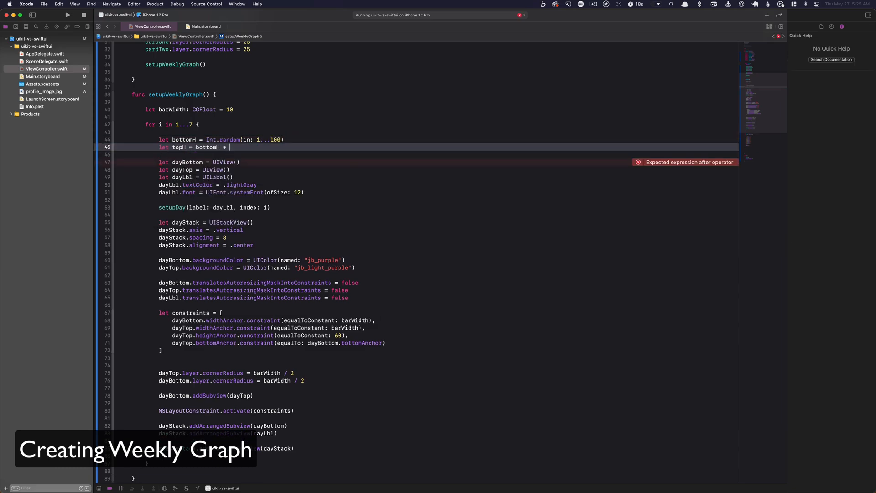
text(Int.random(in: 0...100)) / 100)
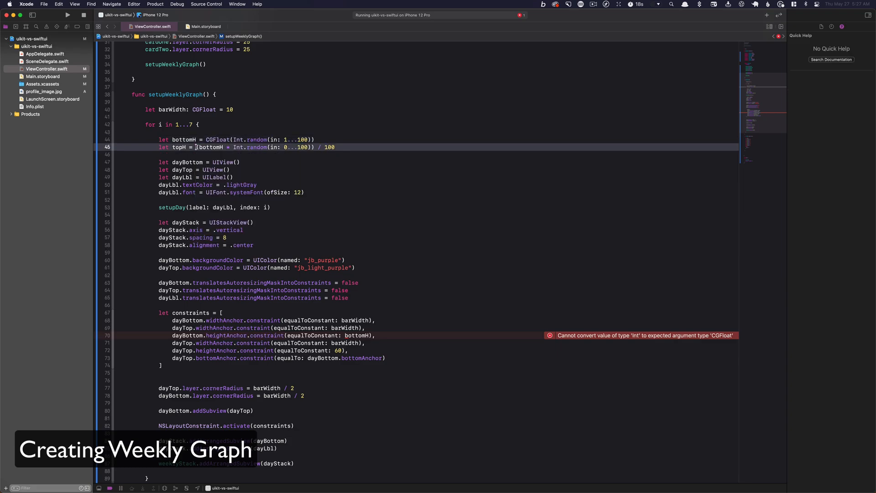
text(CGFloat((Int)
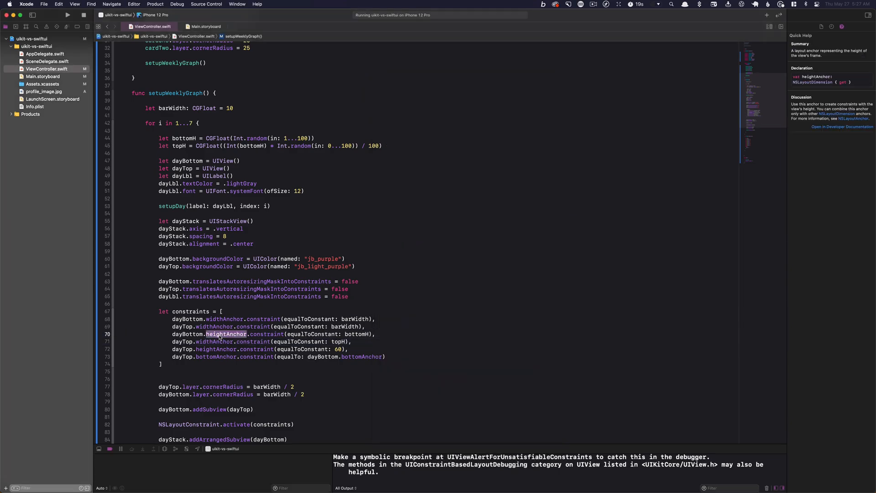
click(185, 220)
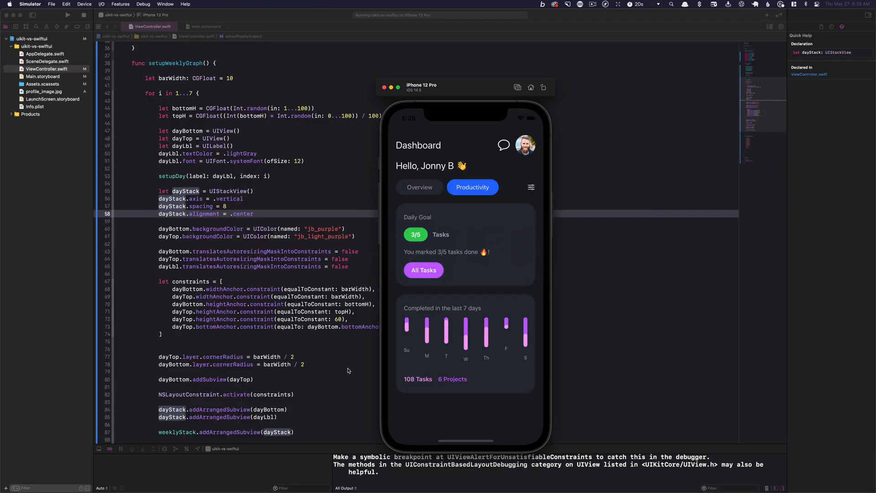
Check the weekly-graph-stack alignment options in Main.storyboard.
click(205, 27)
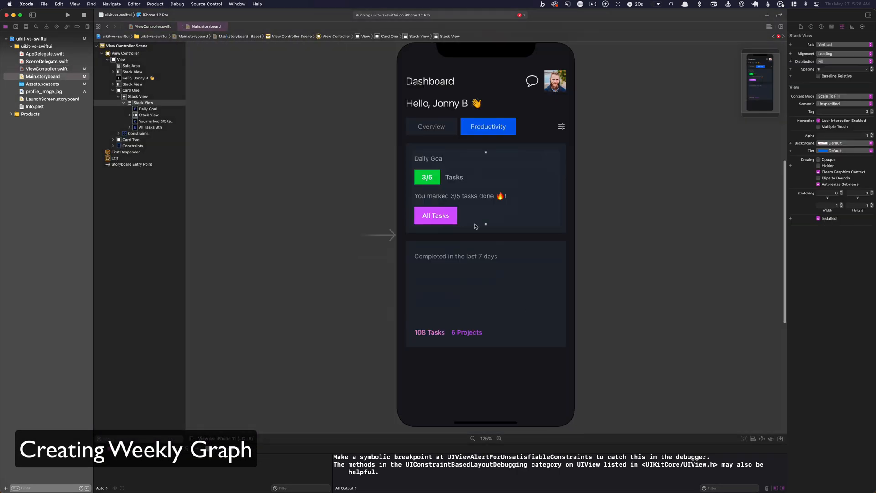
click(844, 61)
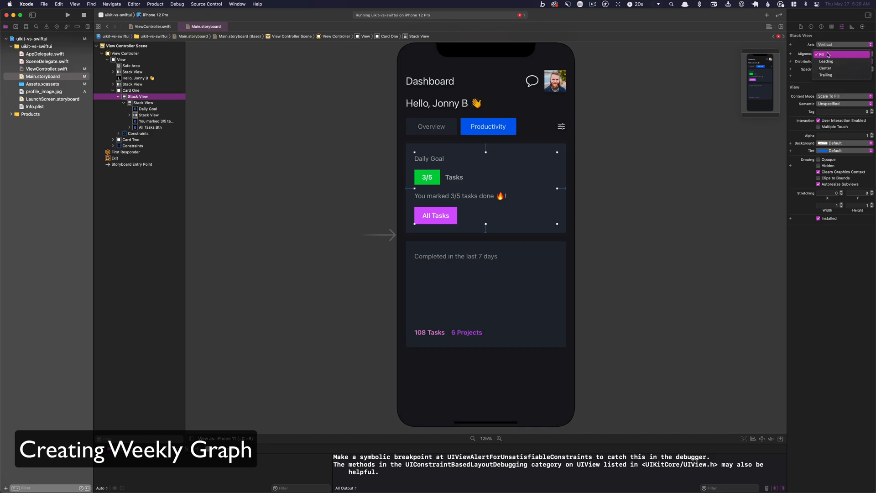
click(152, 26)
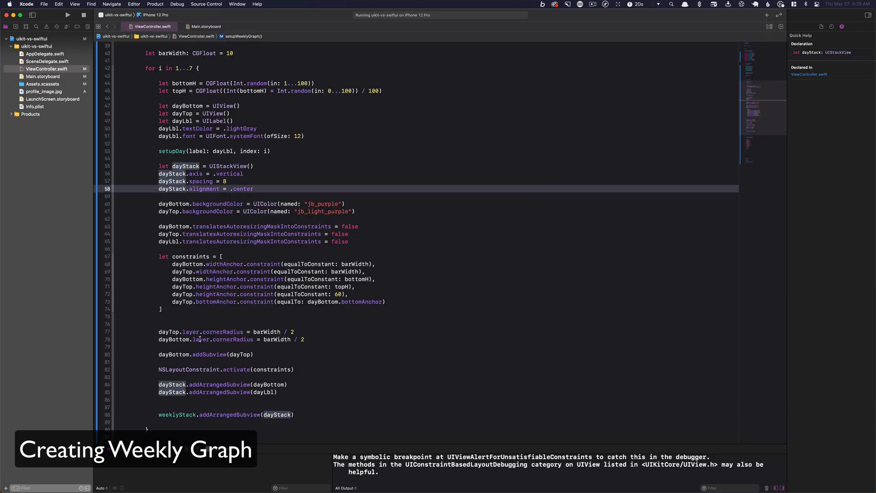
Add NSLayoutConstraint.activate constraints pinning each day's views to the stack bottom.
click(239, 414)
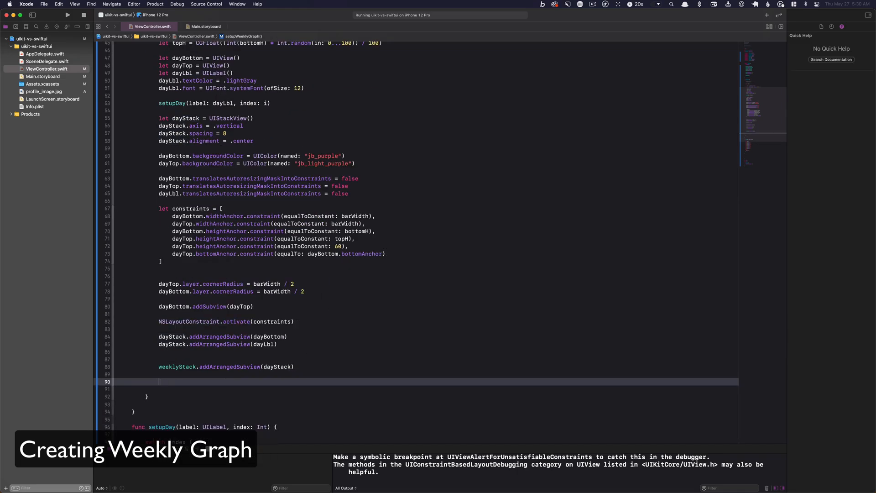
text(NSLayoutConstraint.activate([)
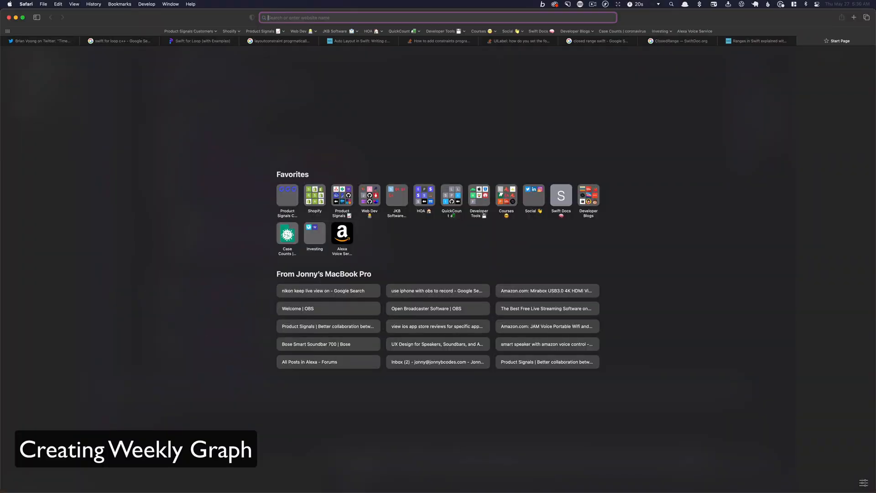
text(constrain view in horizontal stack views to bottom of stack view)
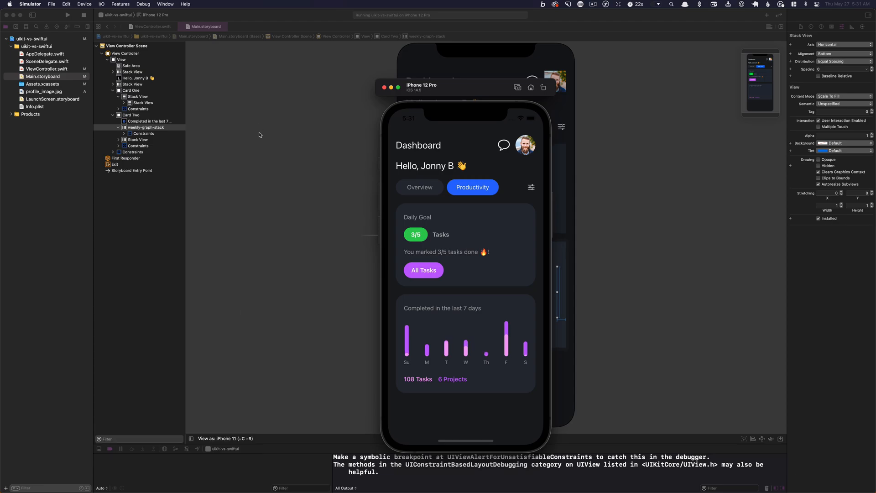
mouse_move(233, 218)
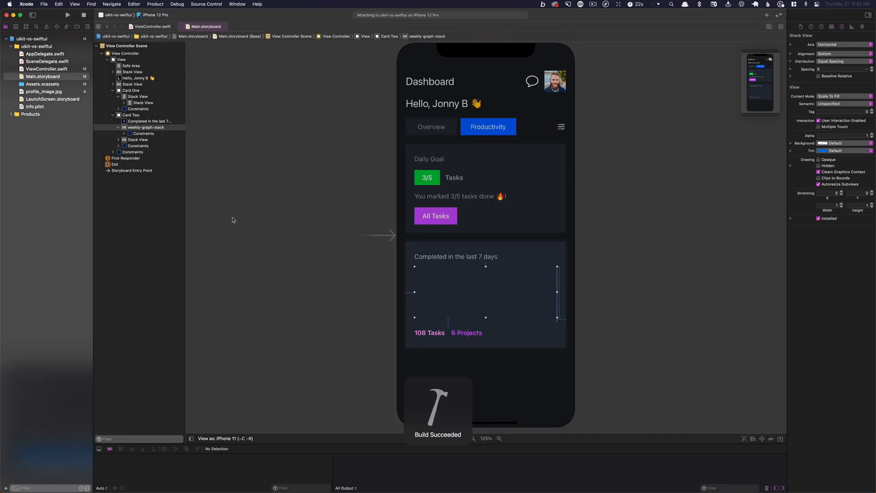
click(152, 26)
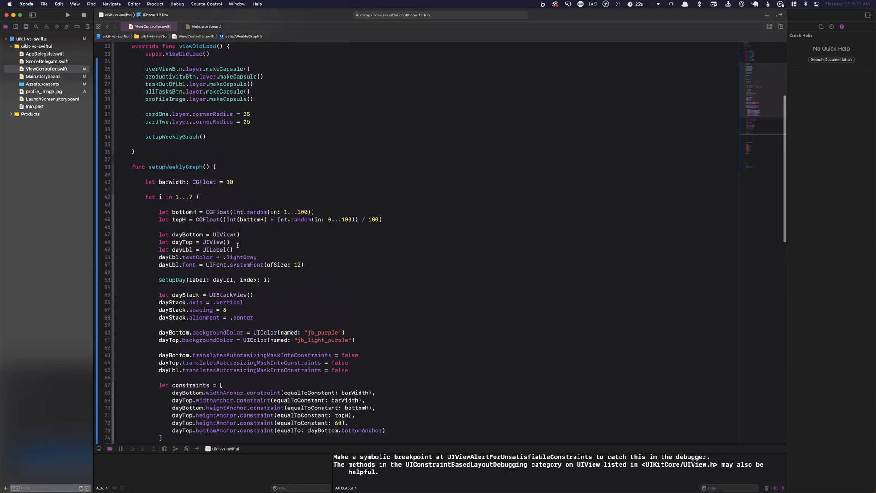
Place the reference screenshot in Preview next to the running Simulator.
scroll(up, 3)
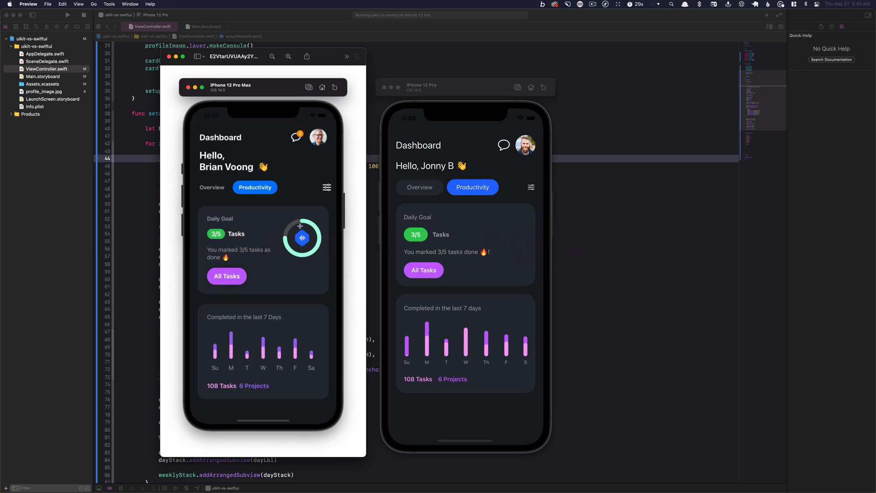
mouse_move(363, 215)
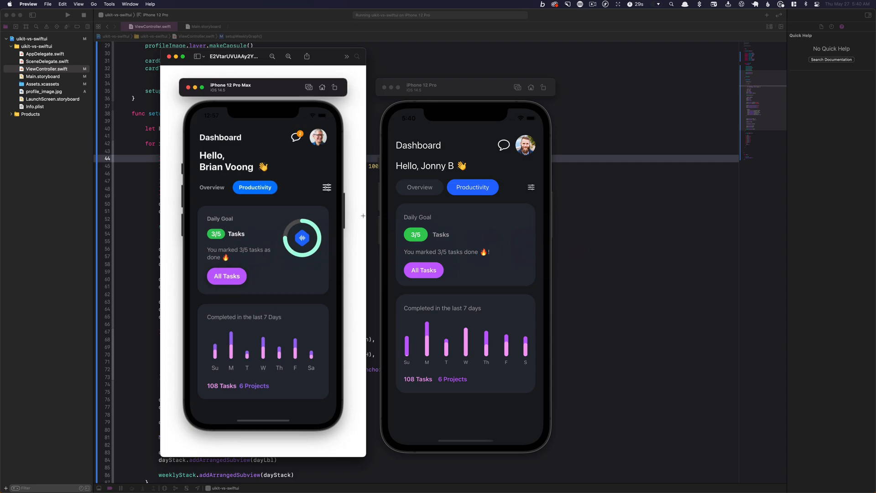
mouse_move(356, 211)
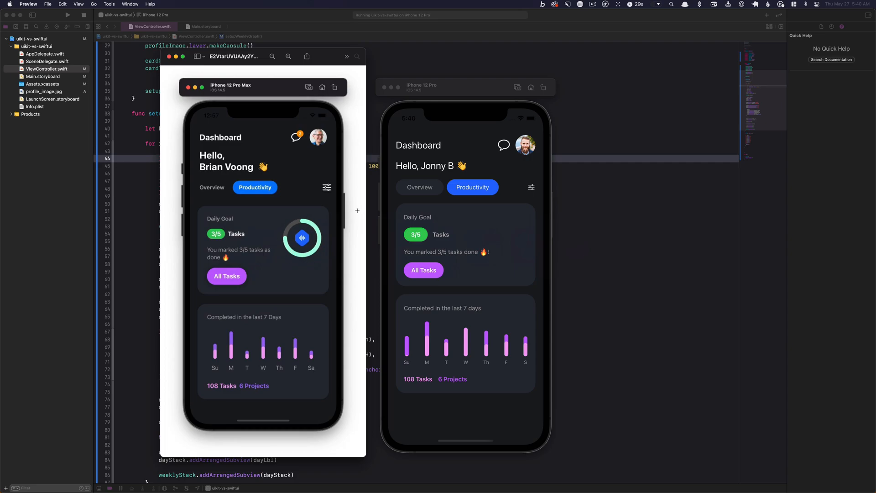
mouse_move(307, 226)
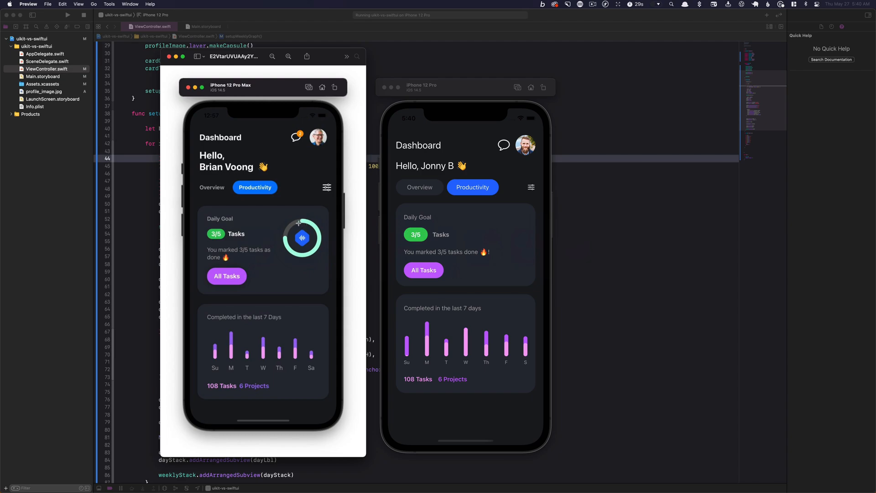
mouse_move(531, 238)
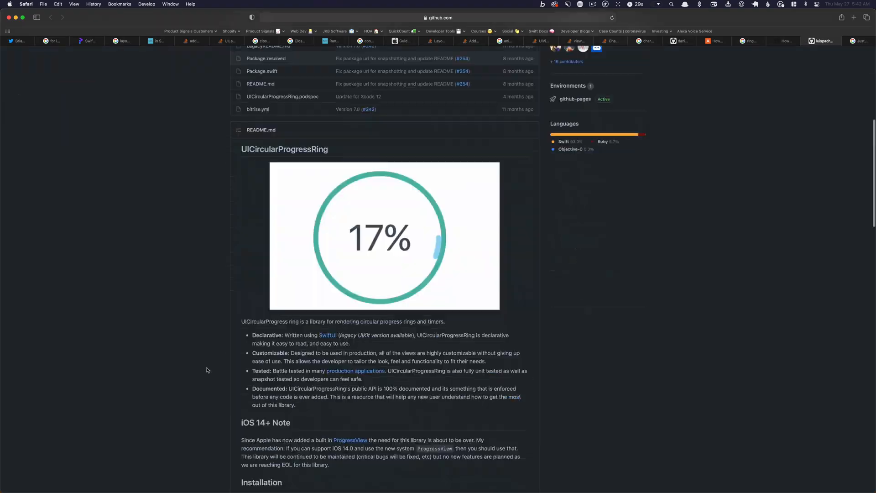
Scroll the UICircularProgressRing GitHub page down to its README.
scroll(down, 3)
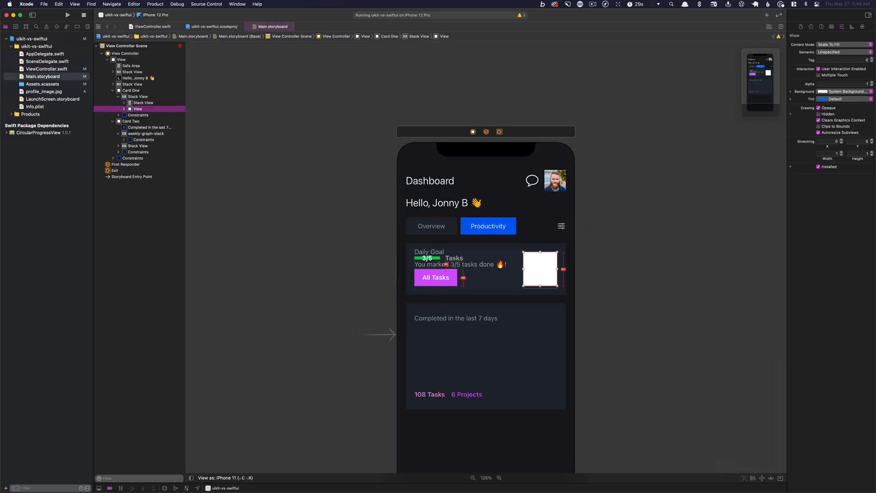
Add the CircularProgressView package and place a CircularProgressView view in Card One.
click(137, 96)
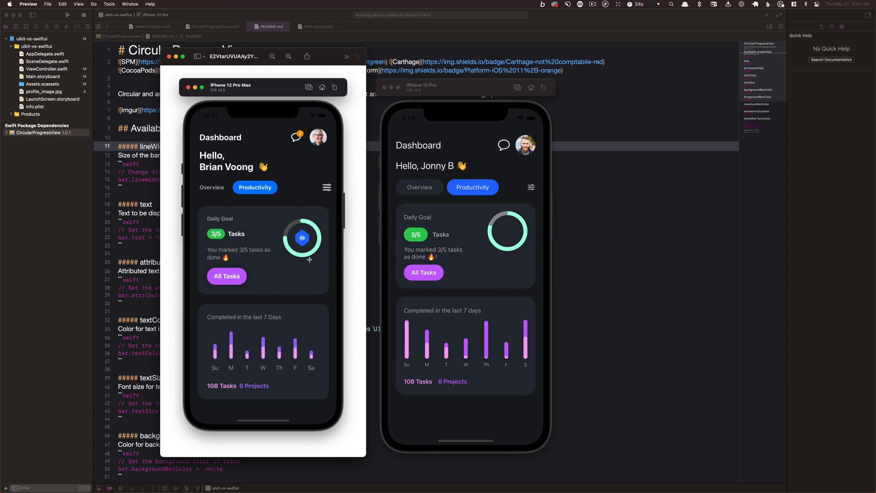
click(26, 4)
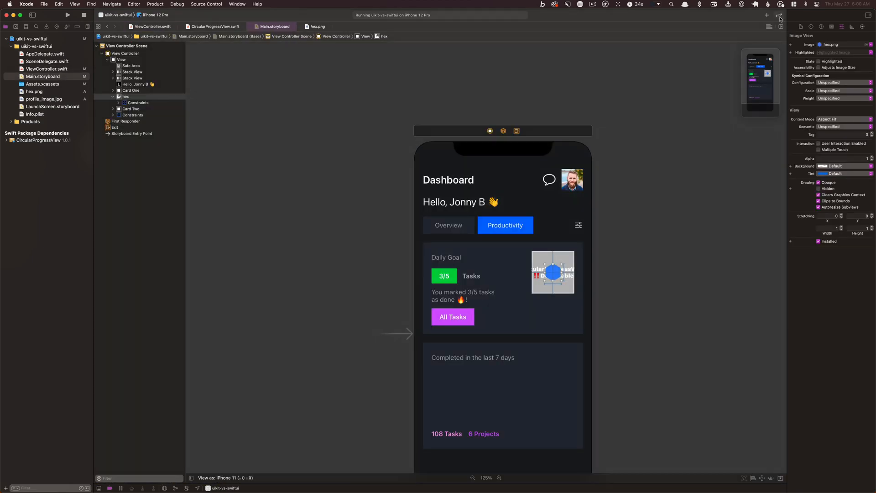
Add the hex.png icon inside the progress ring and a Chat Badge label on the chat button.
click(131, 102)
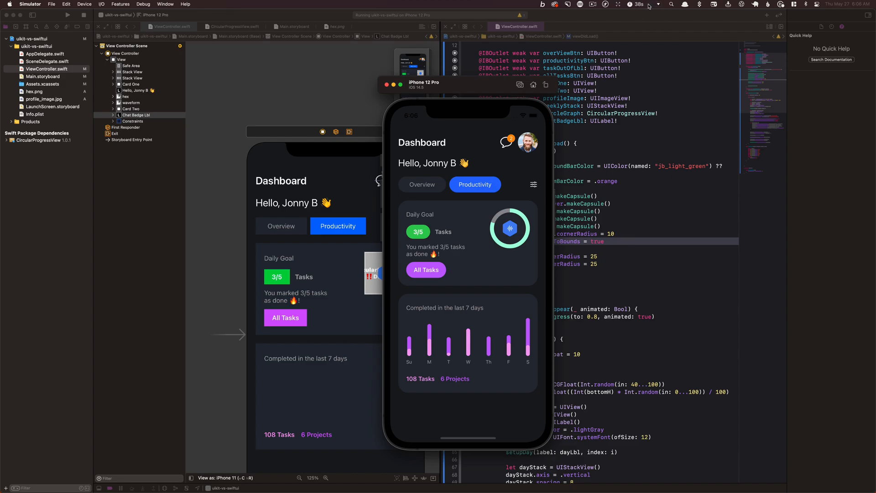
Bring up the reference design screenshot in Preview beside the running app.
click(593, 4)
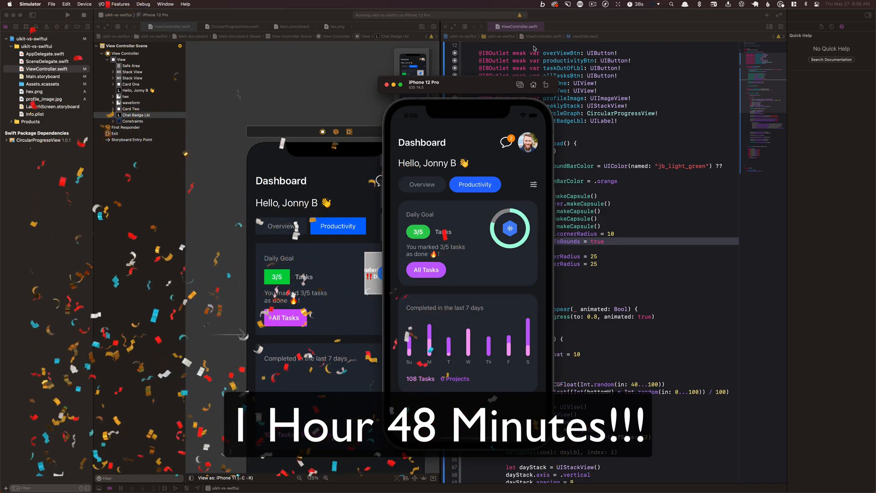
click(593, 4)
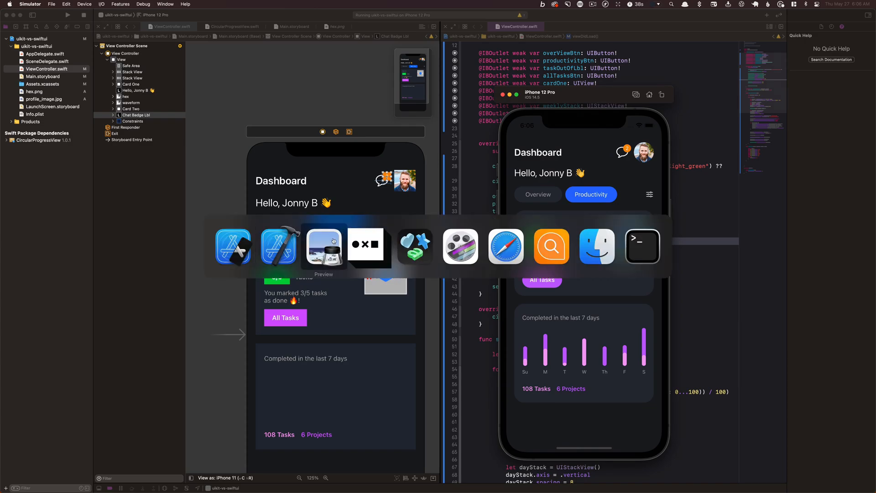
click(323, 246)
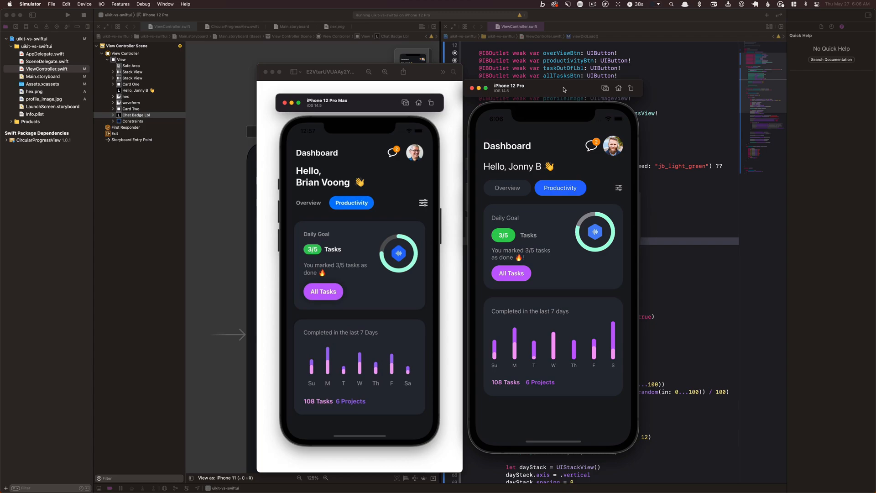
mouse_move(539, 154)
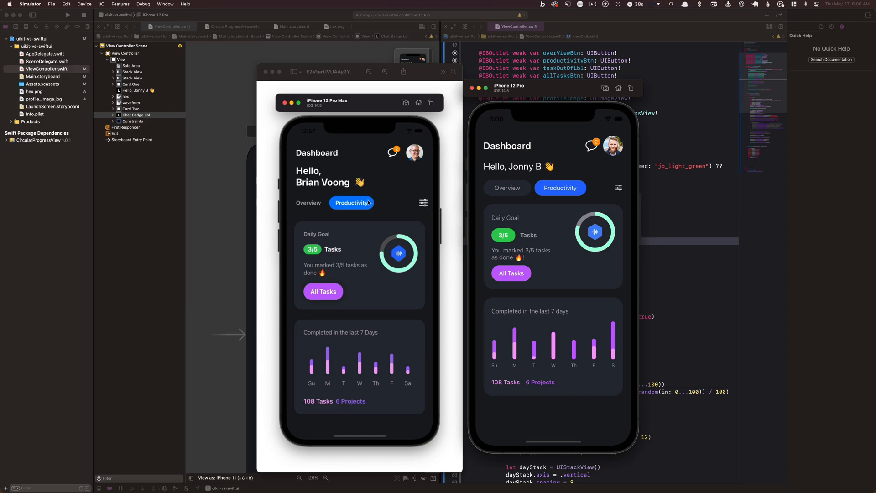
mouse_move(368, 246)
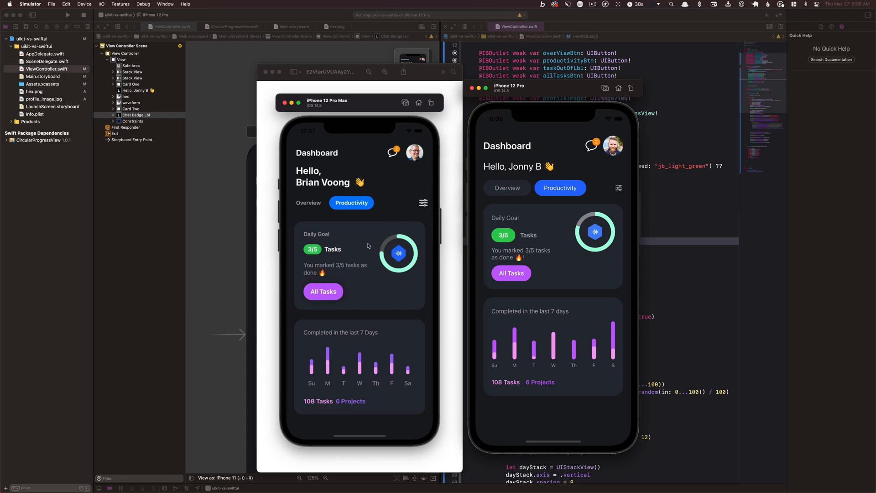
mouse_move(503, 222)
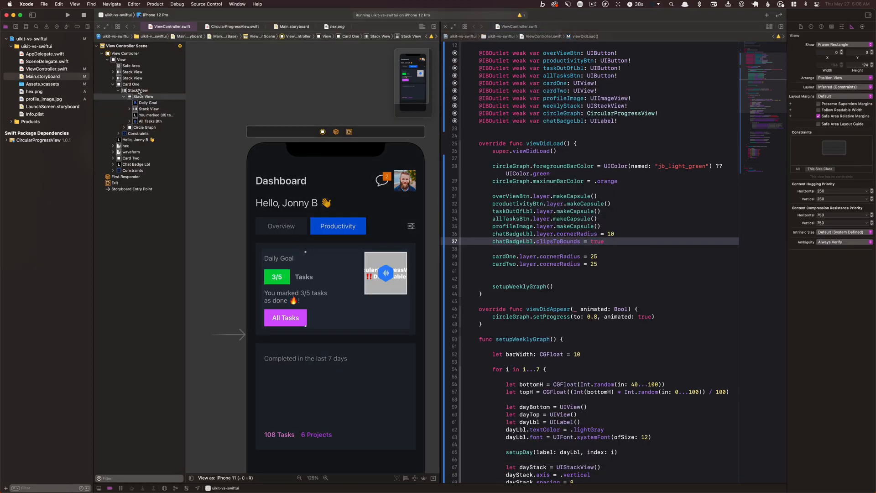
Select Card One's stack view and change its Spacing from 11 to 14.
click(124, 97)
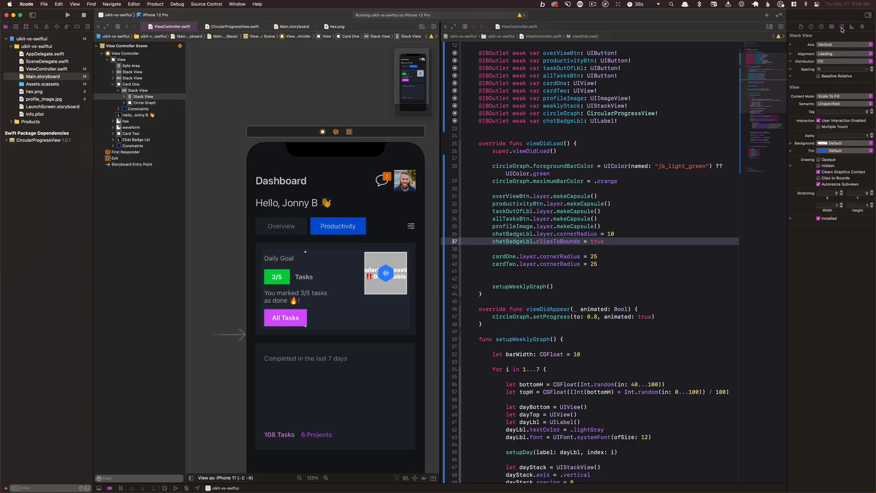
click(866, 67)
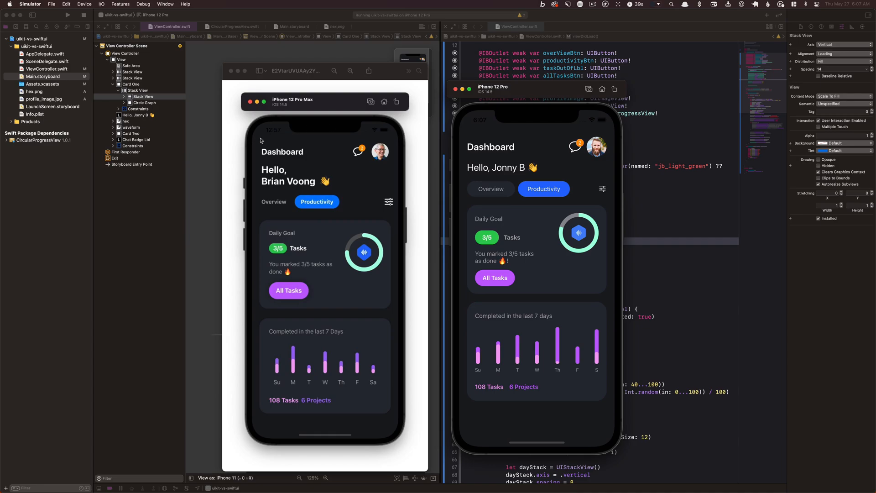
mouse_move(720, 197)
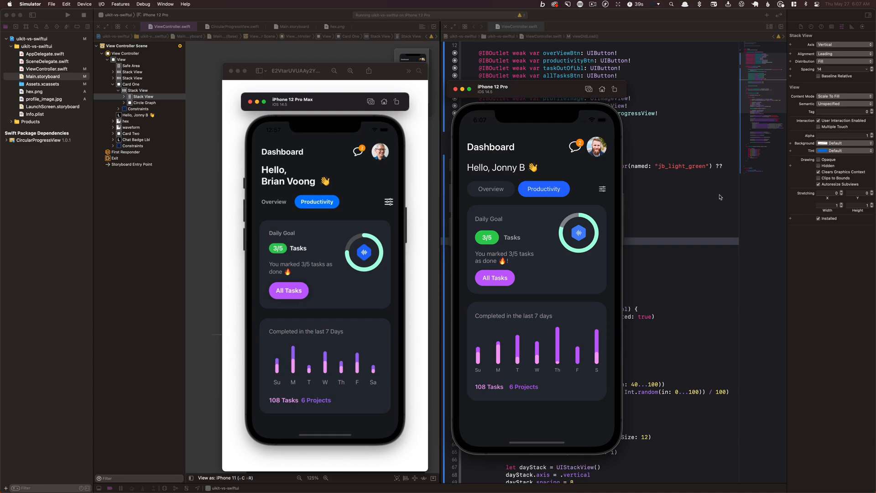